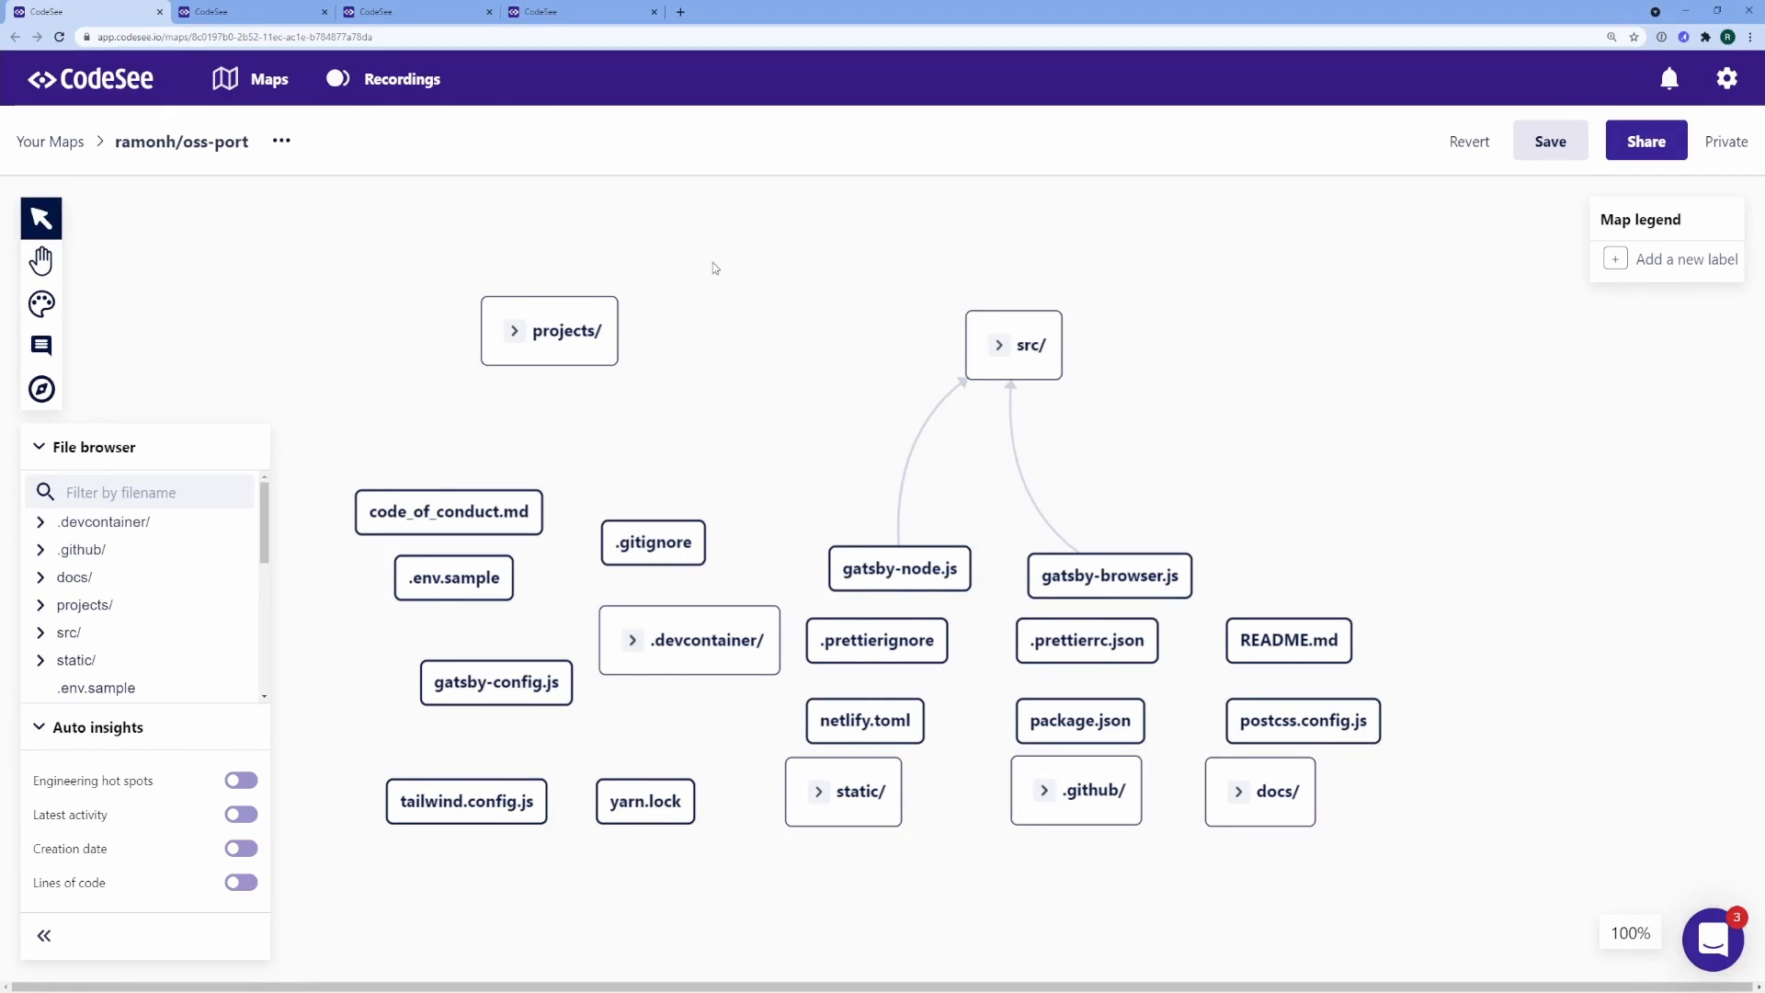
pyautogui.moveTo(807, 215)
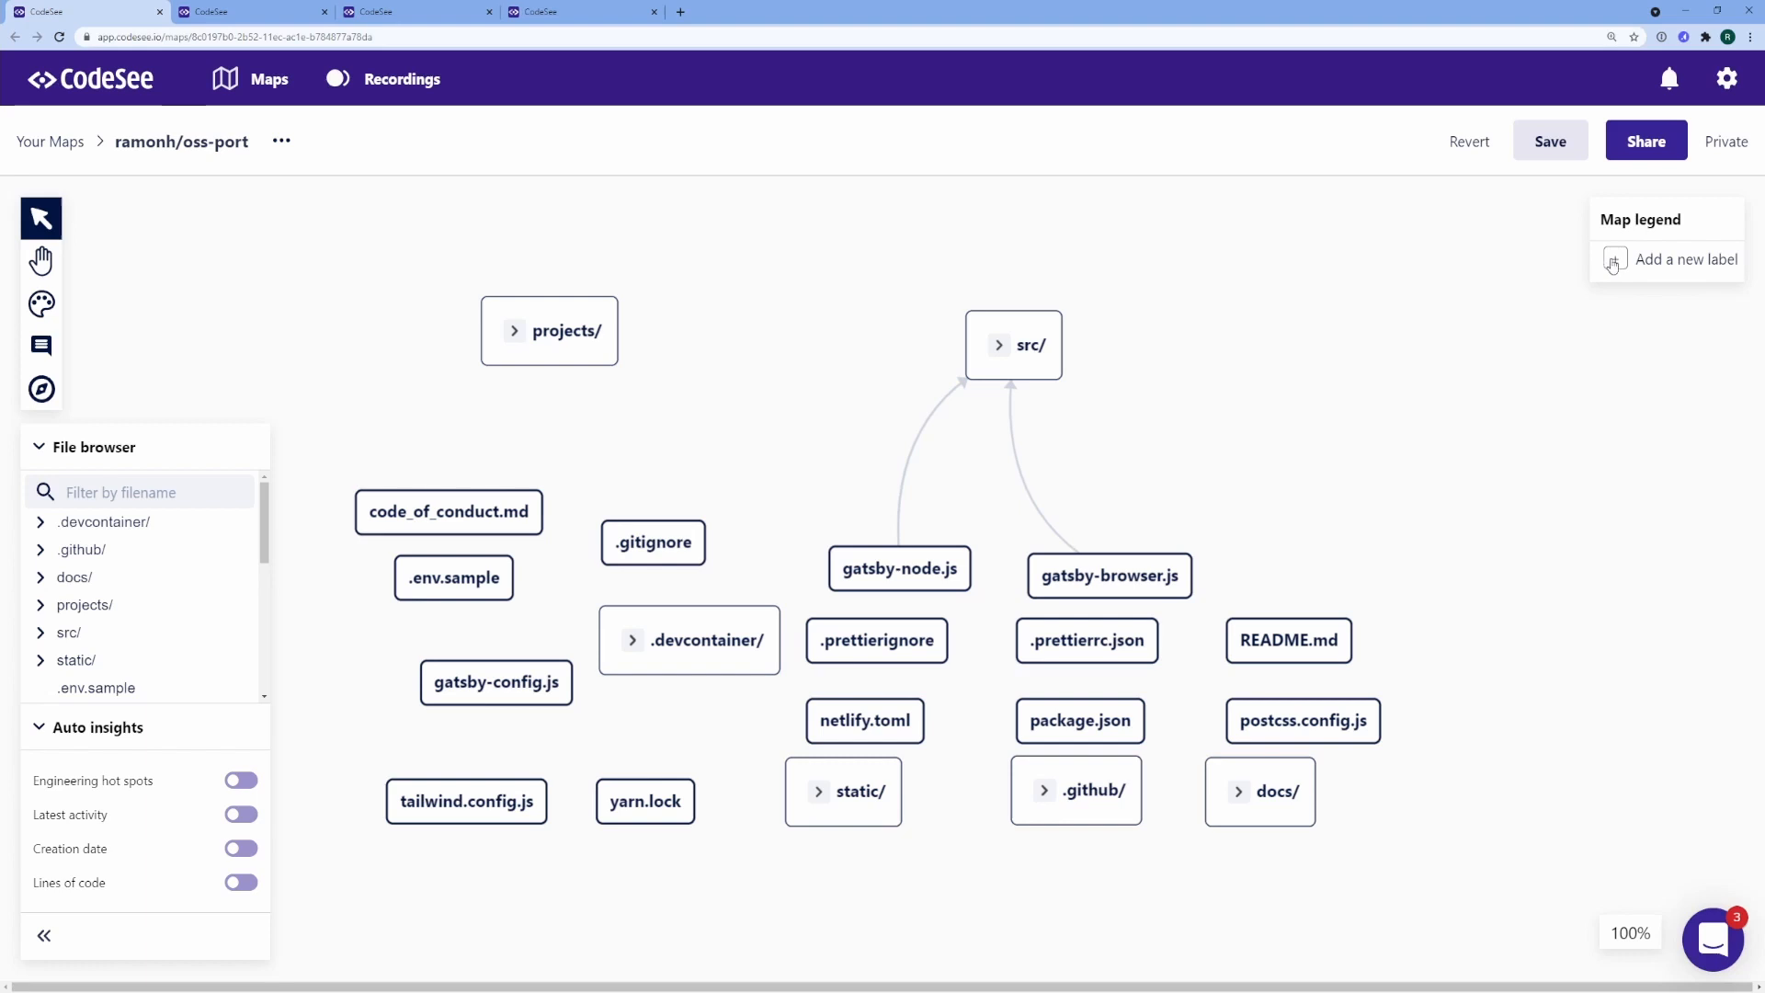
# Add two new legend labels and name them Core Maintainers and Project Maintainers
pyautogui.click(1613, 259)
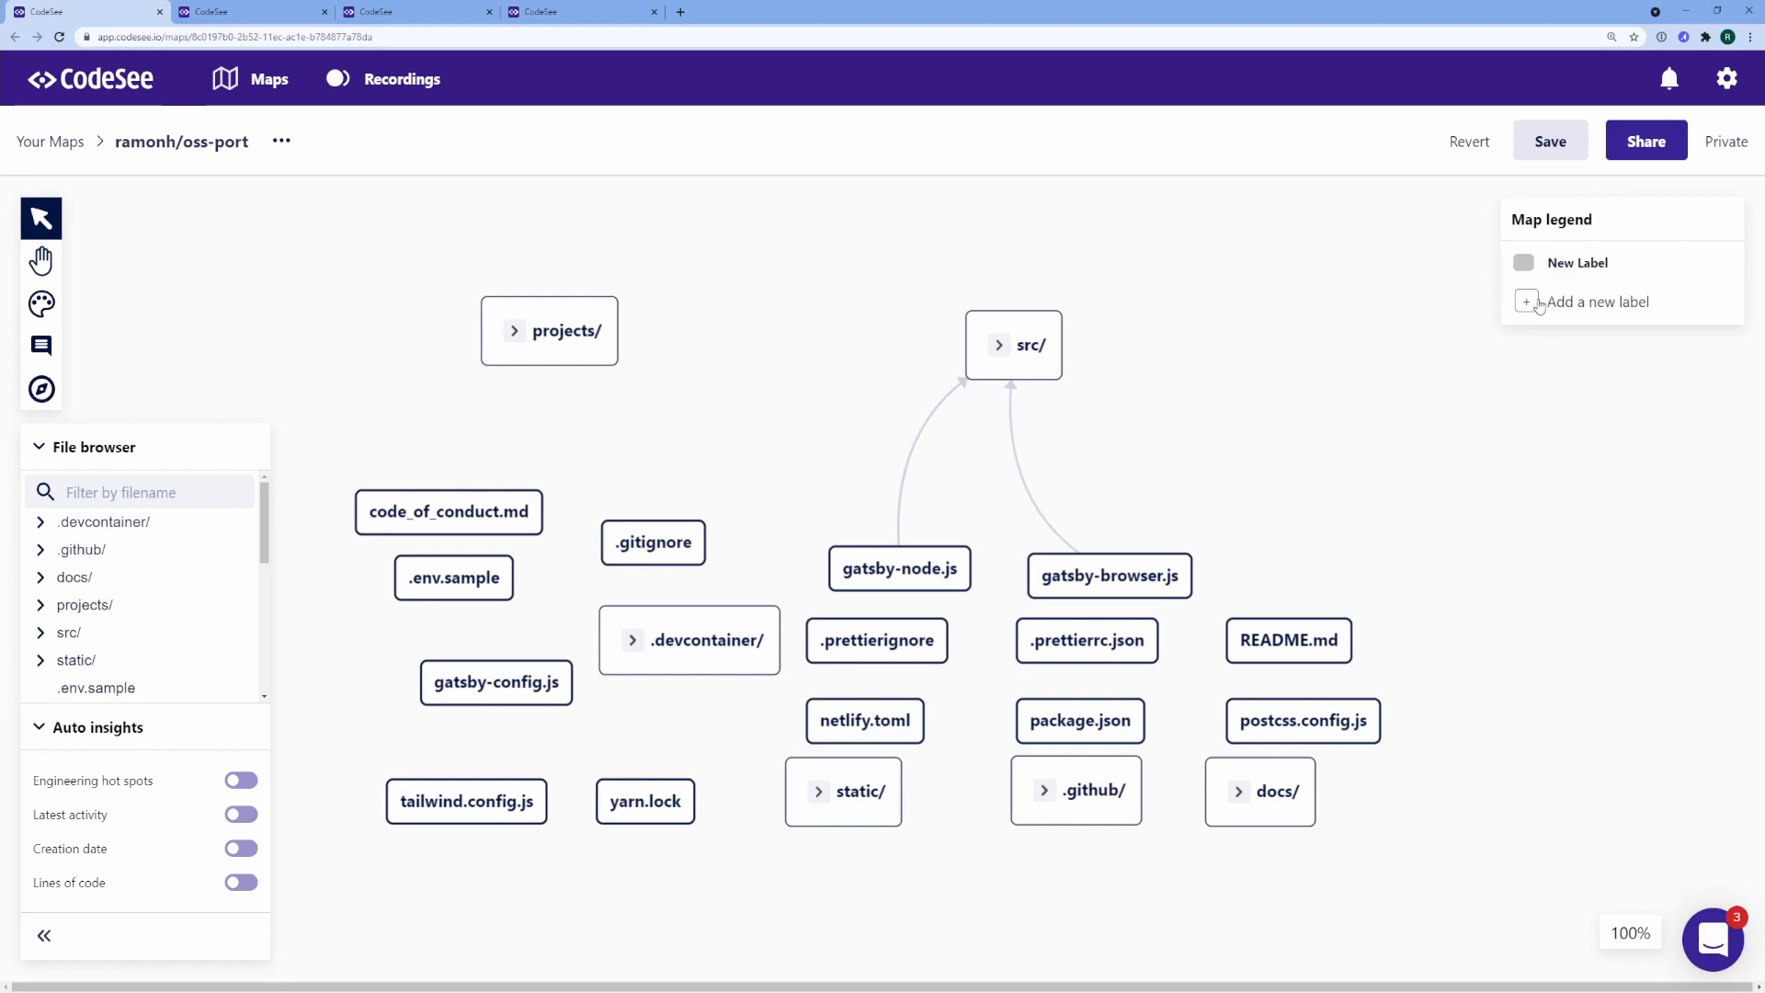
pyautogui.click(1526, 301)
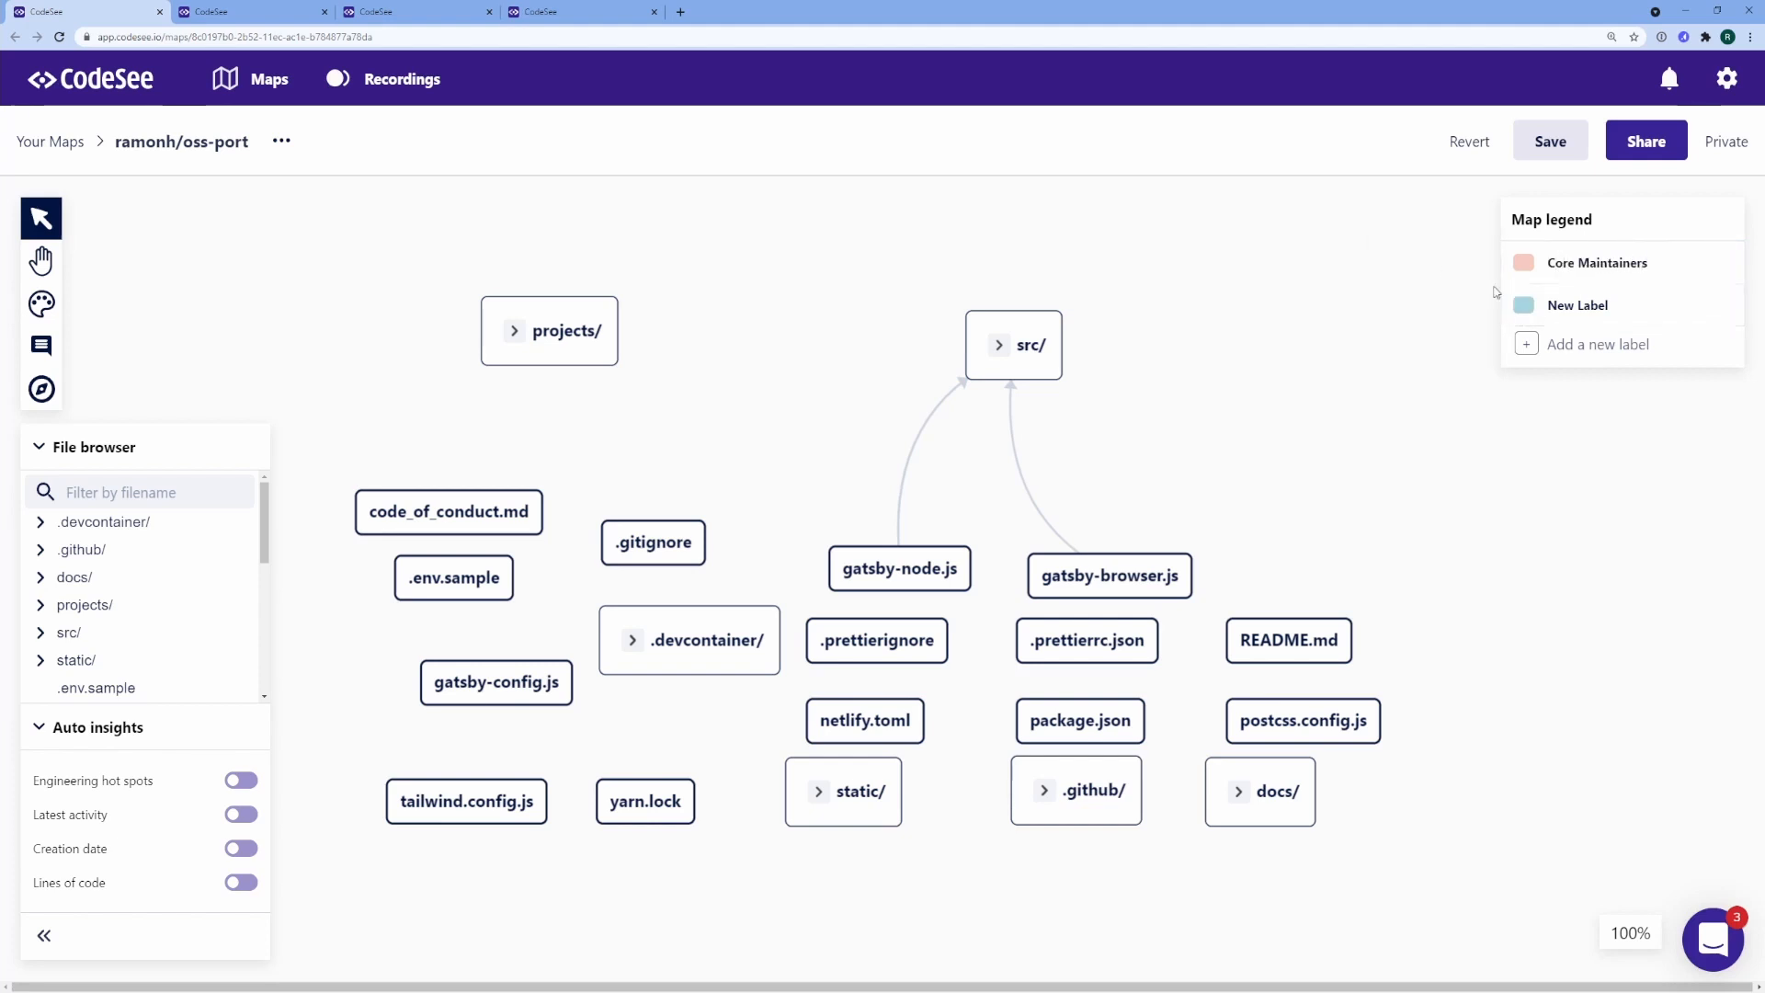
pyautogui.write('Project')
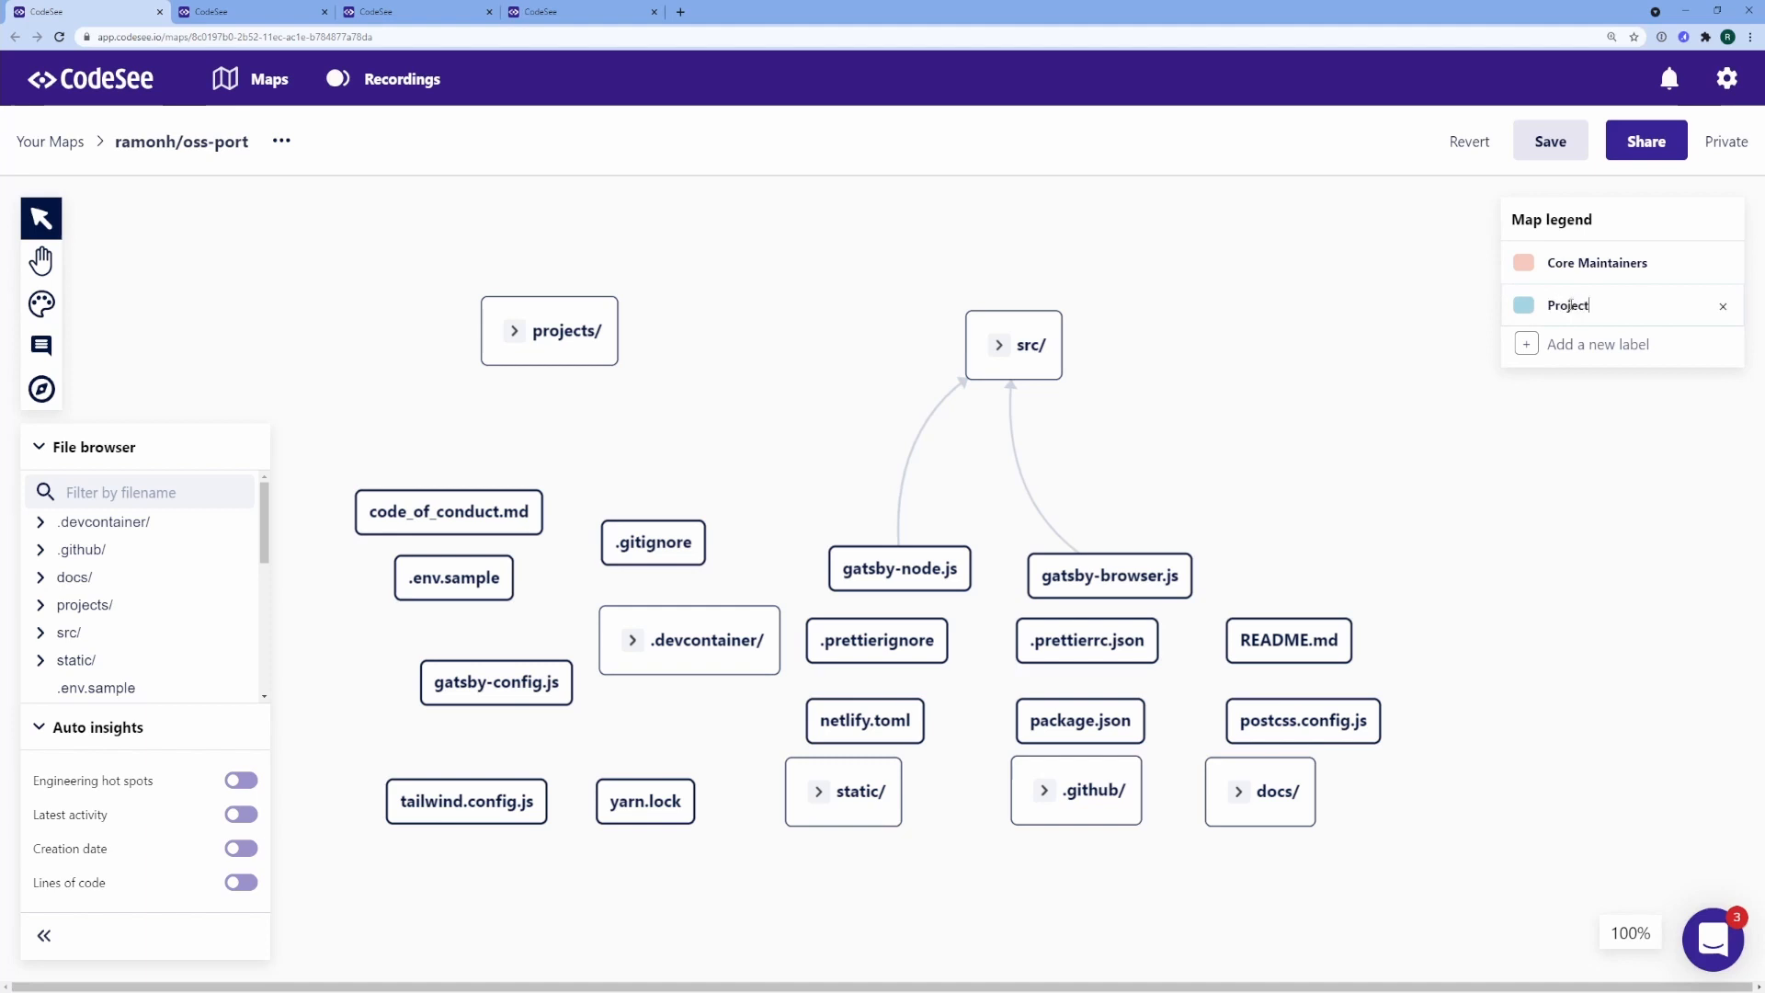
pyautogui.write('Maintainers')
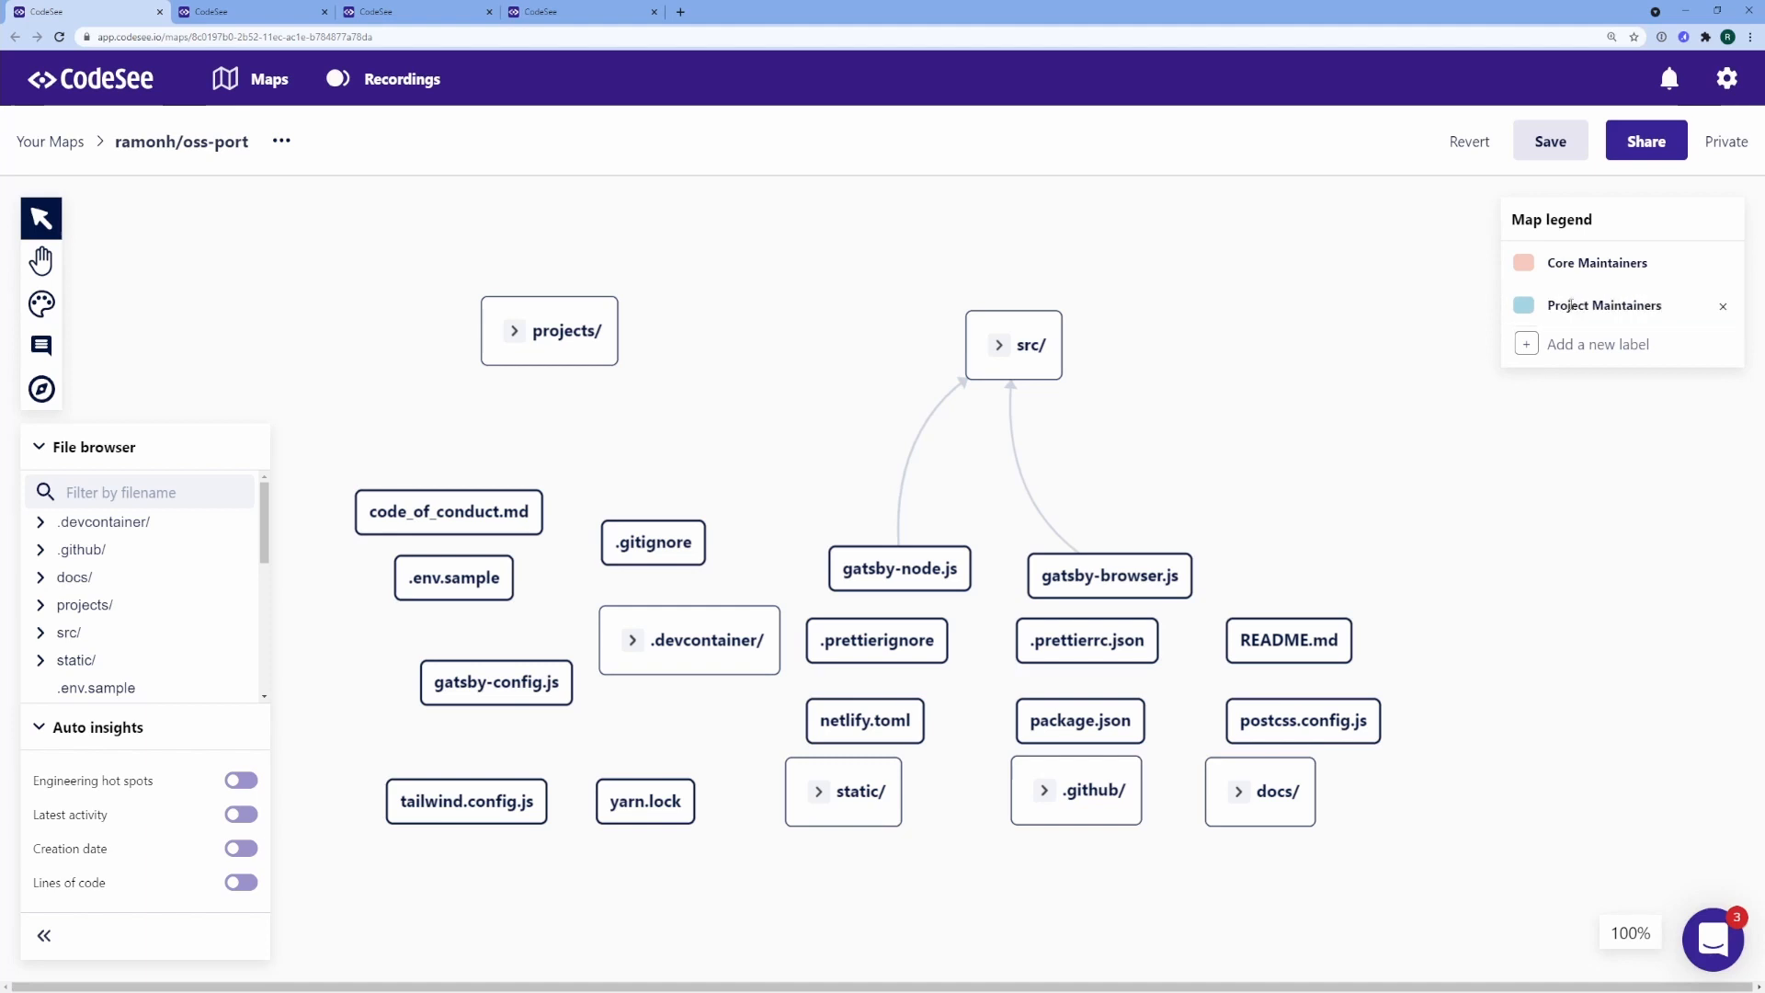
pyautogui.click(41, 304)
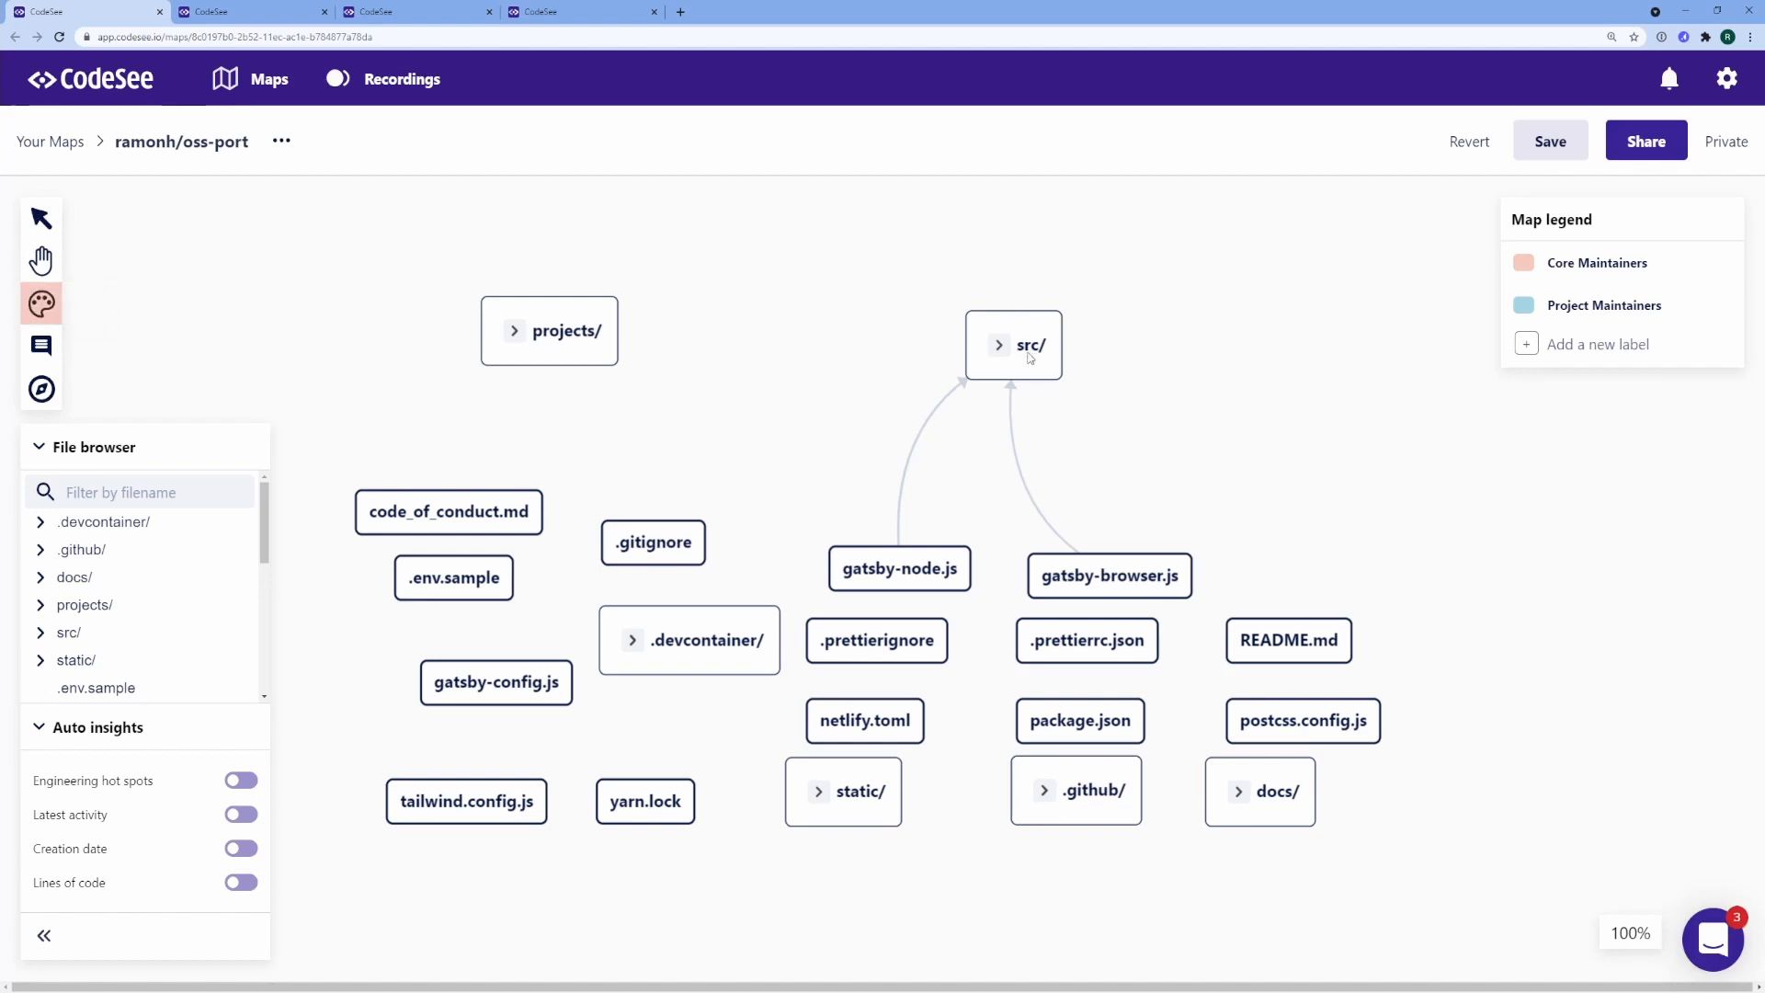
# Tag .env.sample, yarn.lock, gatsby-node.js, README.md, .github/ and docs/ as Core Maintainers; projects/ as Project Maintainers
pyautogui.click(453, 577)
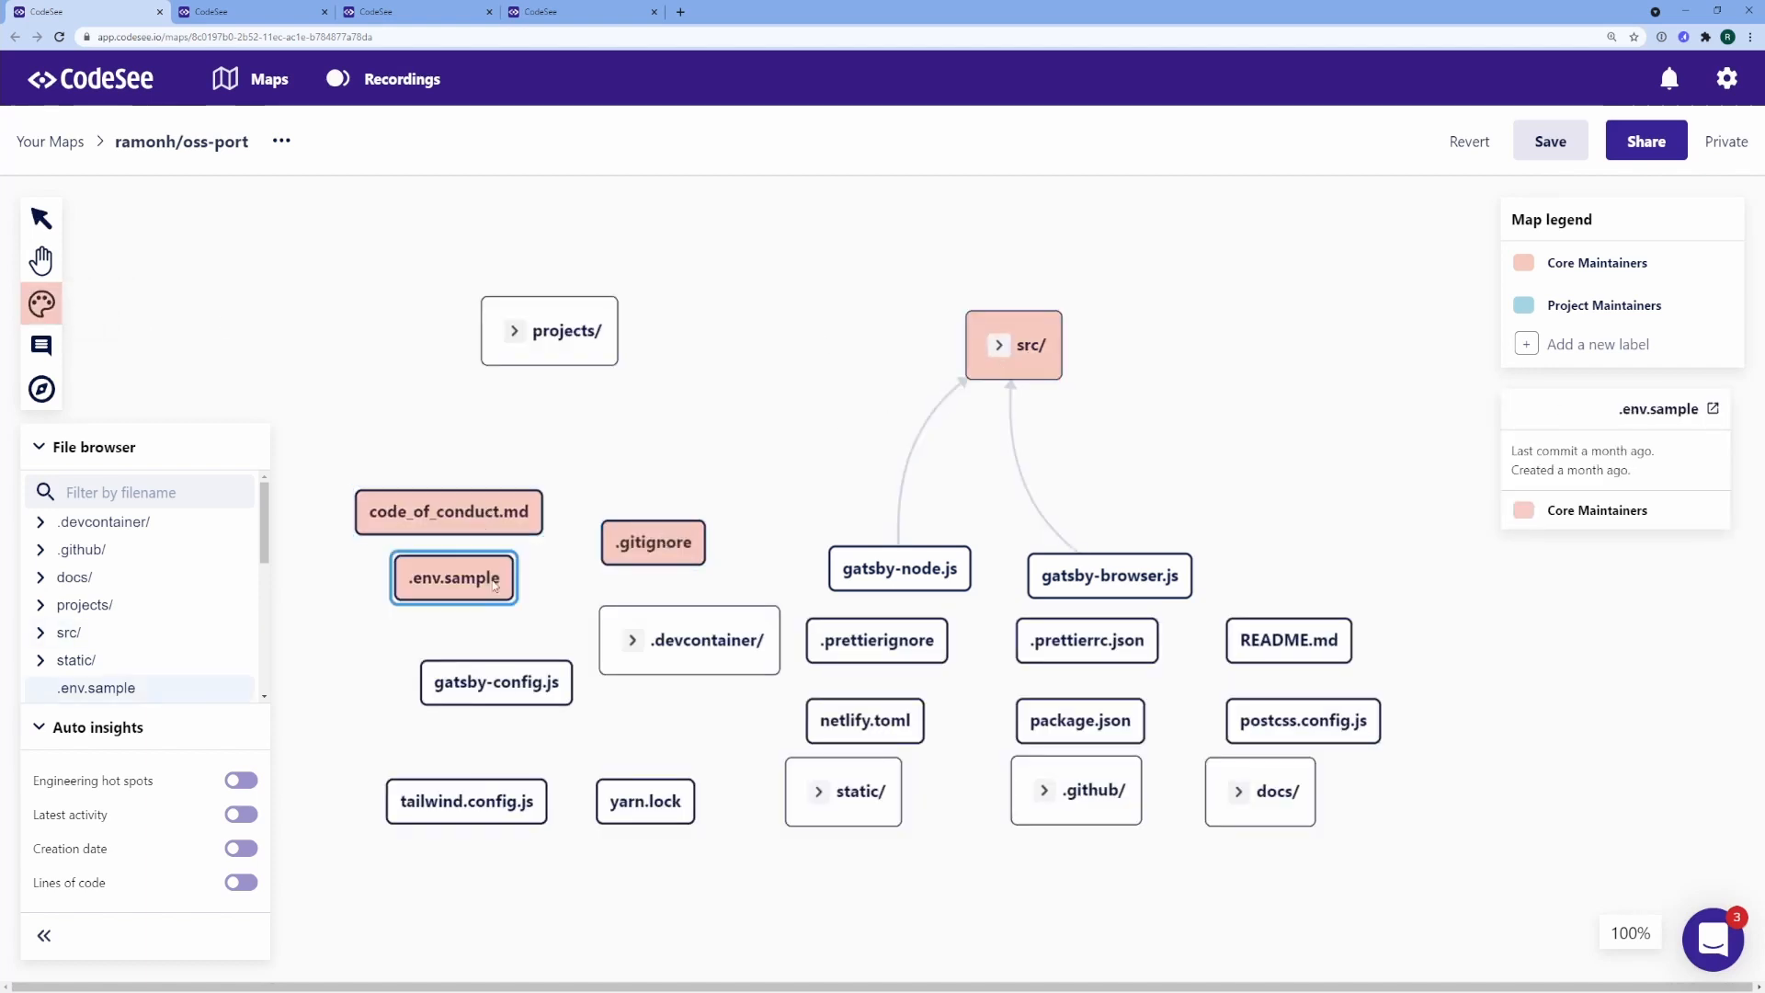
pyautogui.click(643, 801)
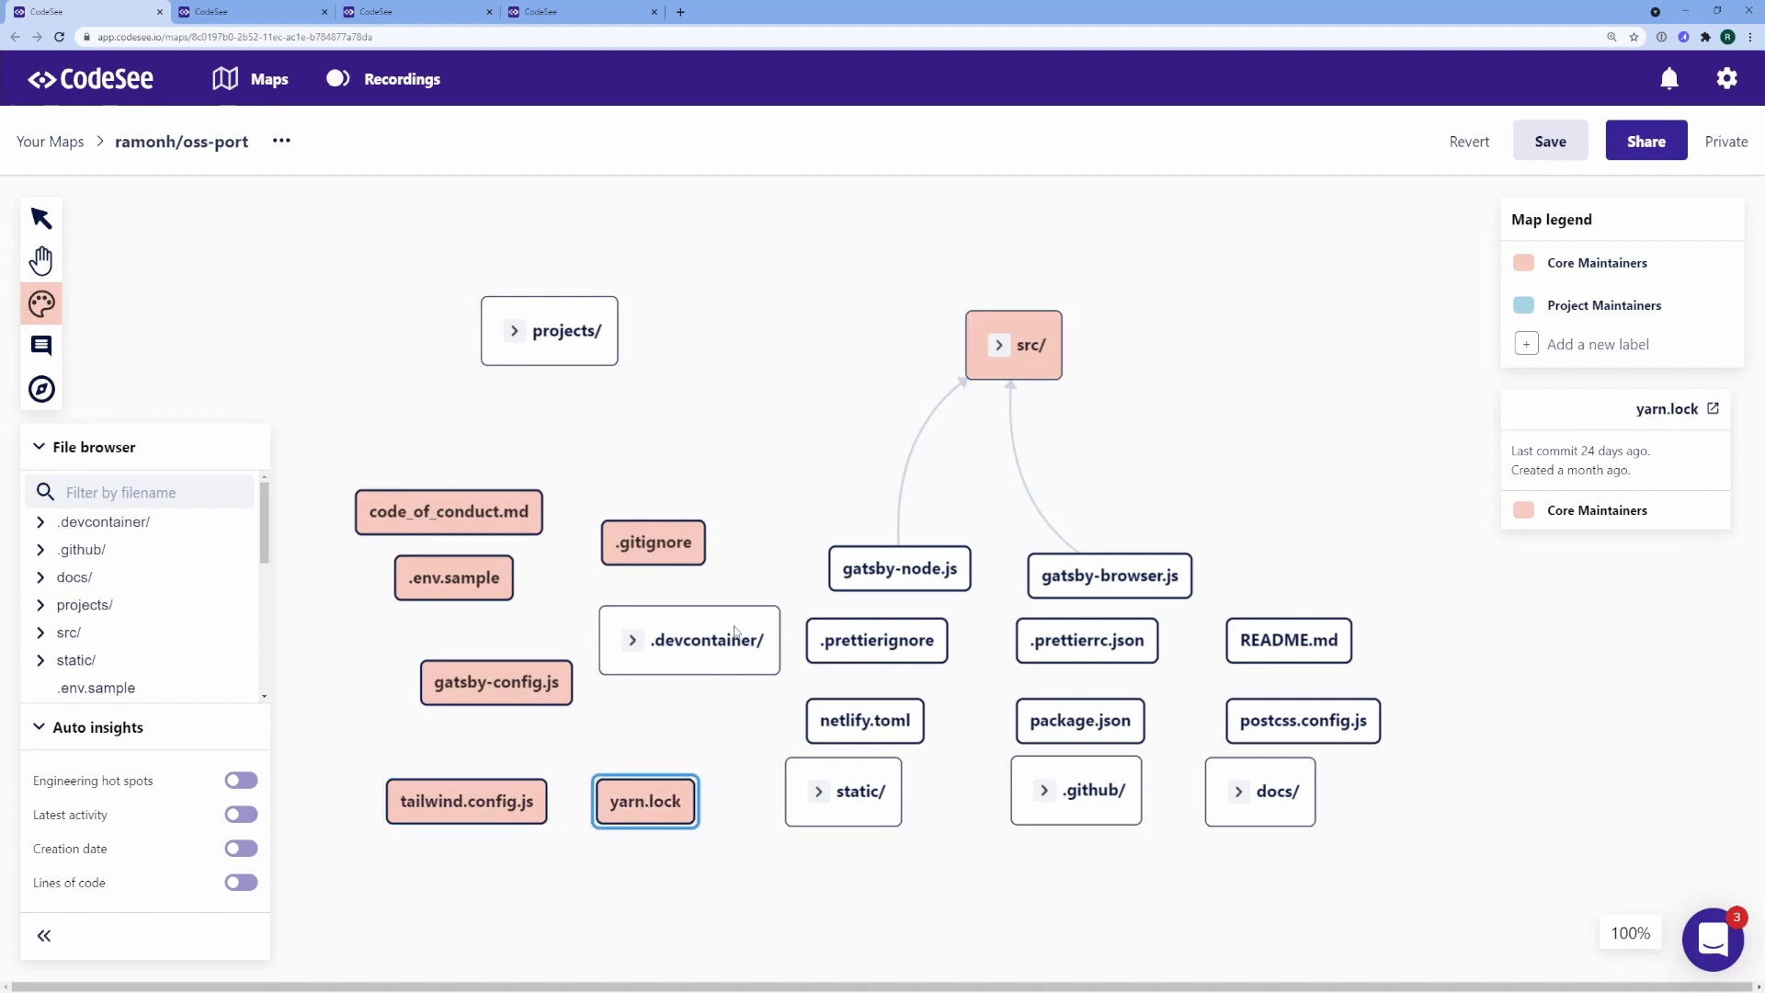
pyautogui.click(899, 567)
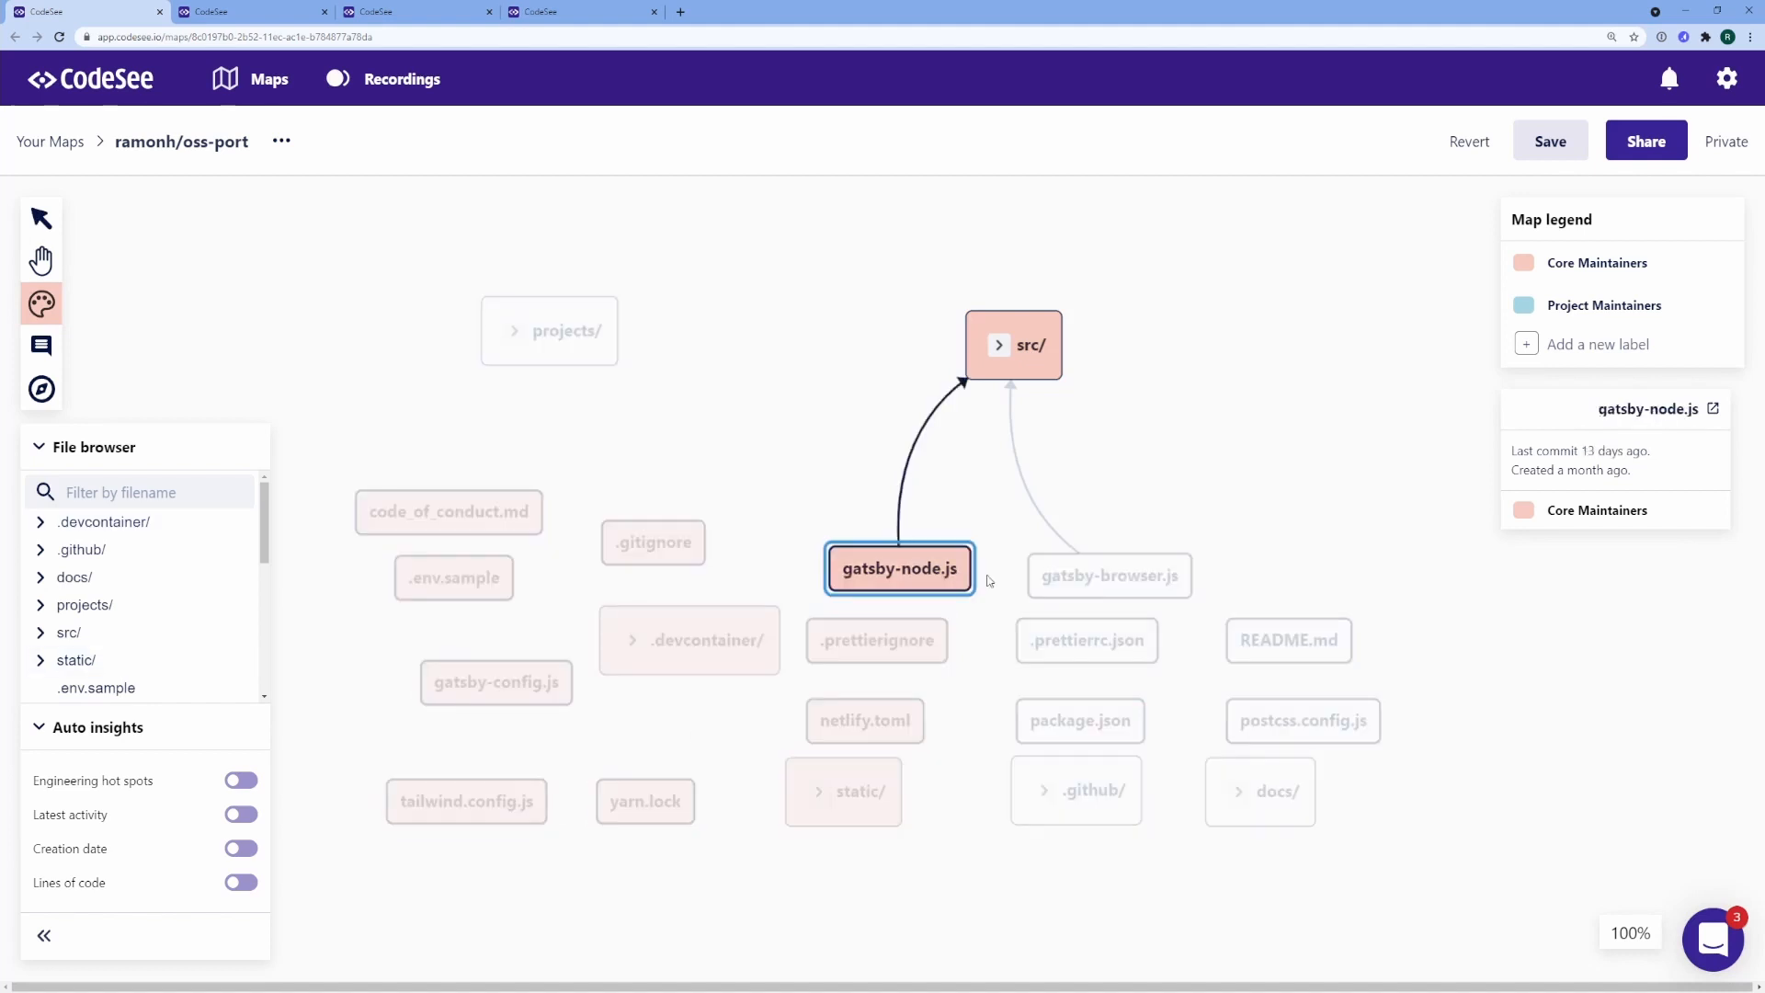
pyautogui.click(1287, 640)
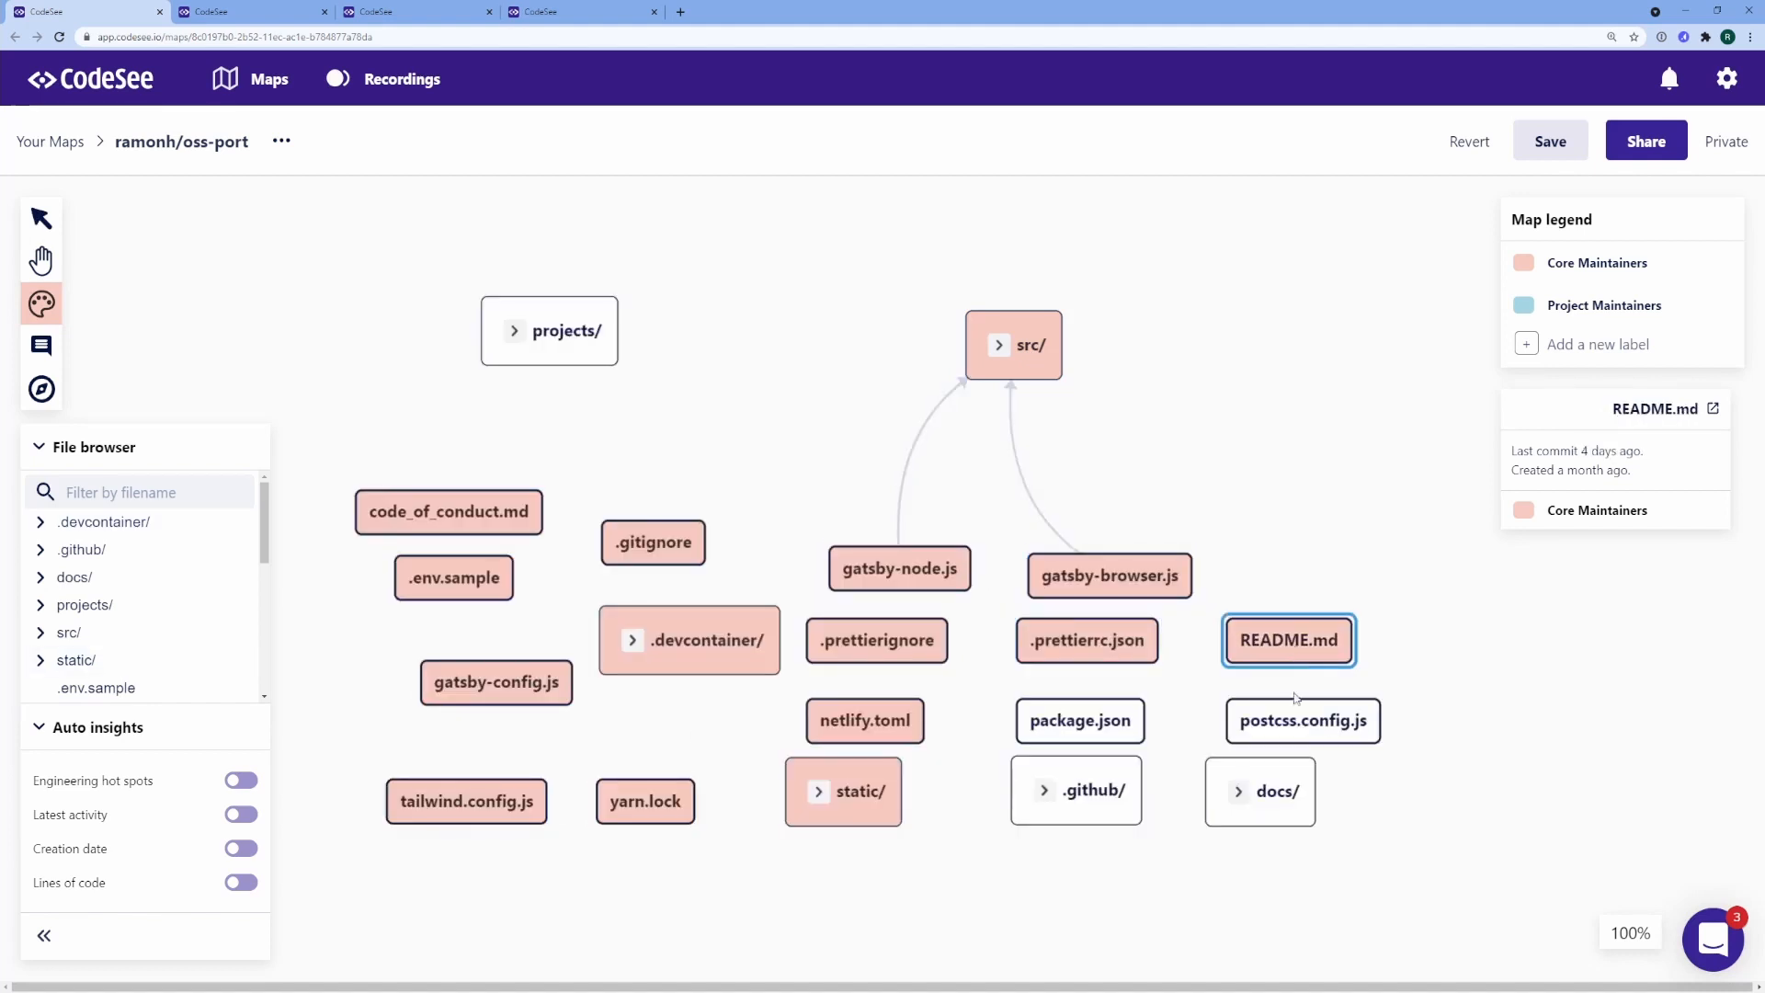
pyautogui.click(1074, 791)
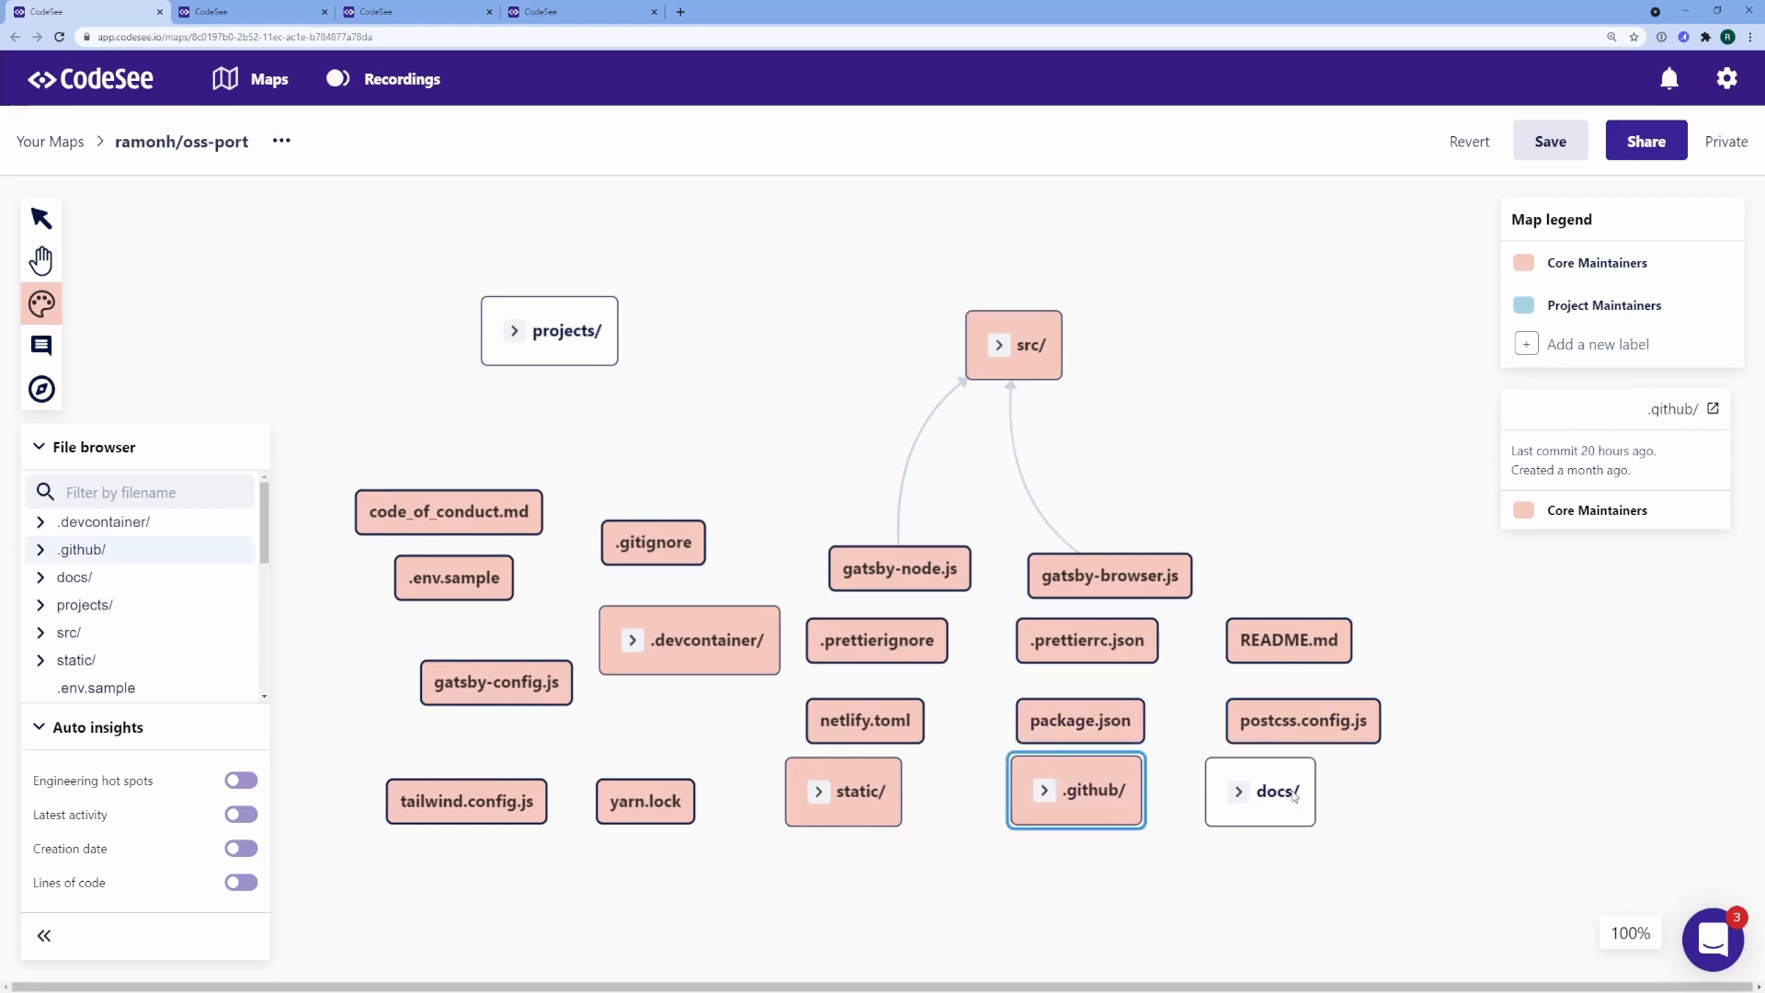
pyautogui.click(1259, 791)
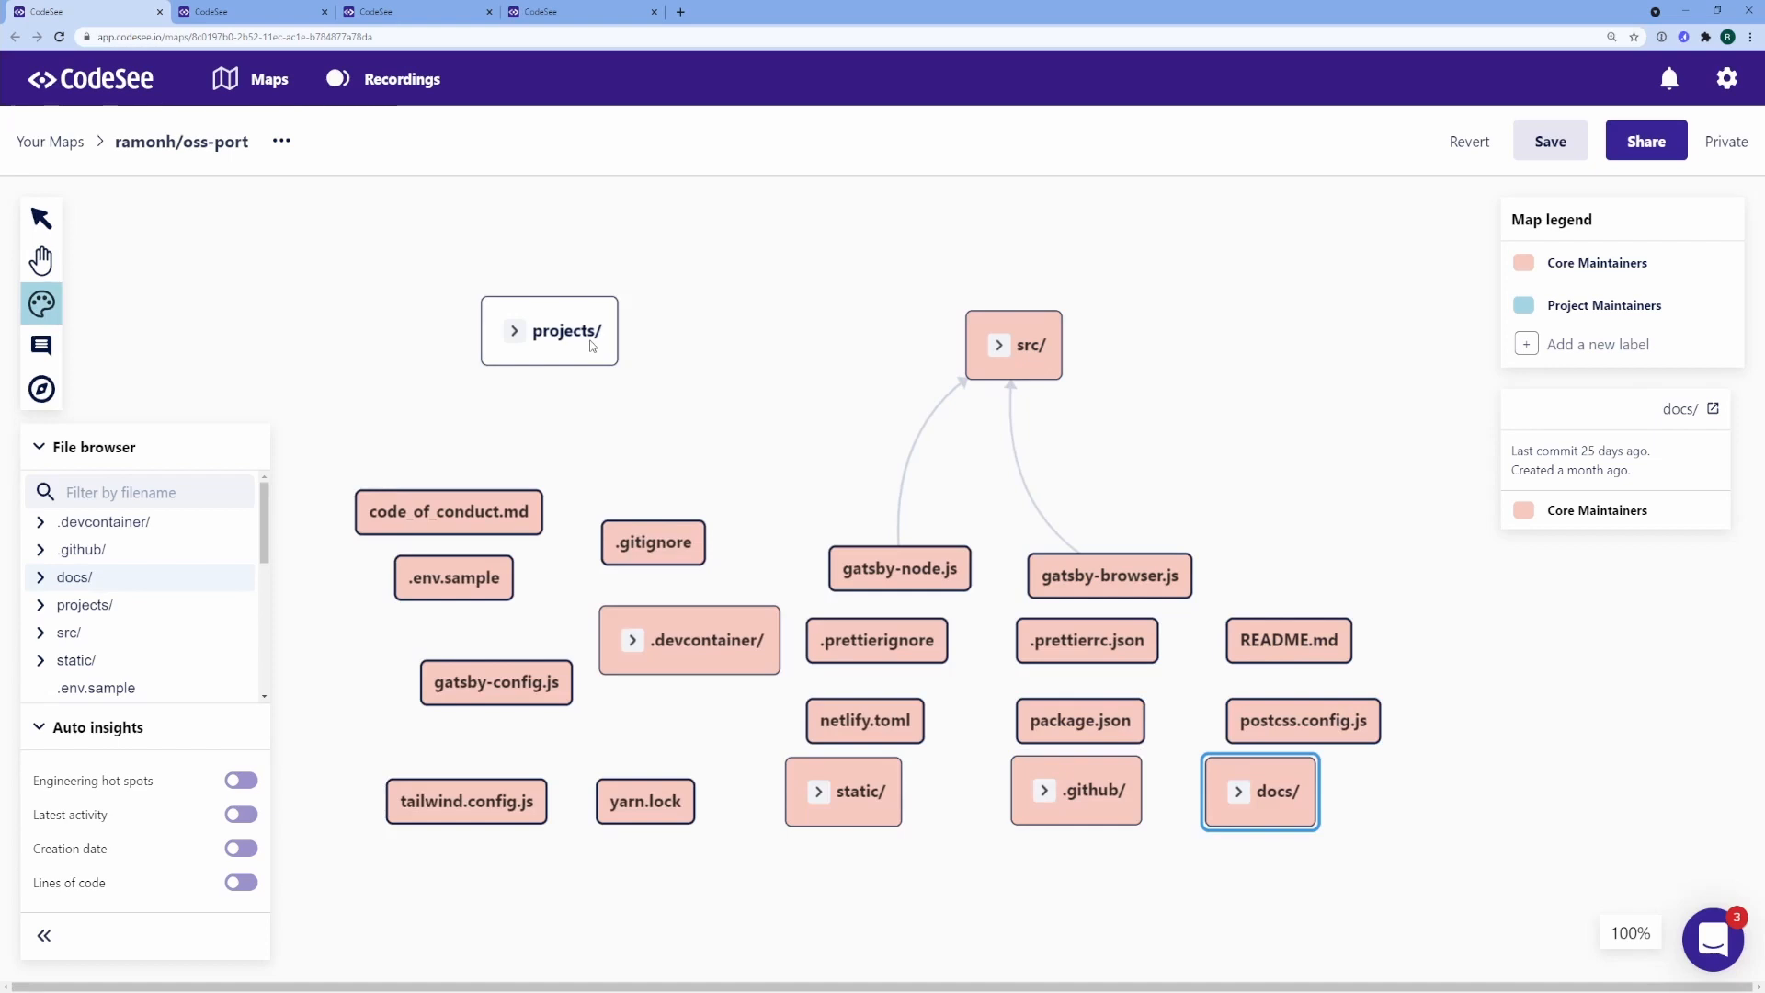
pyautogui.click(550, 330)
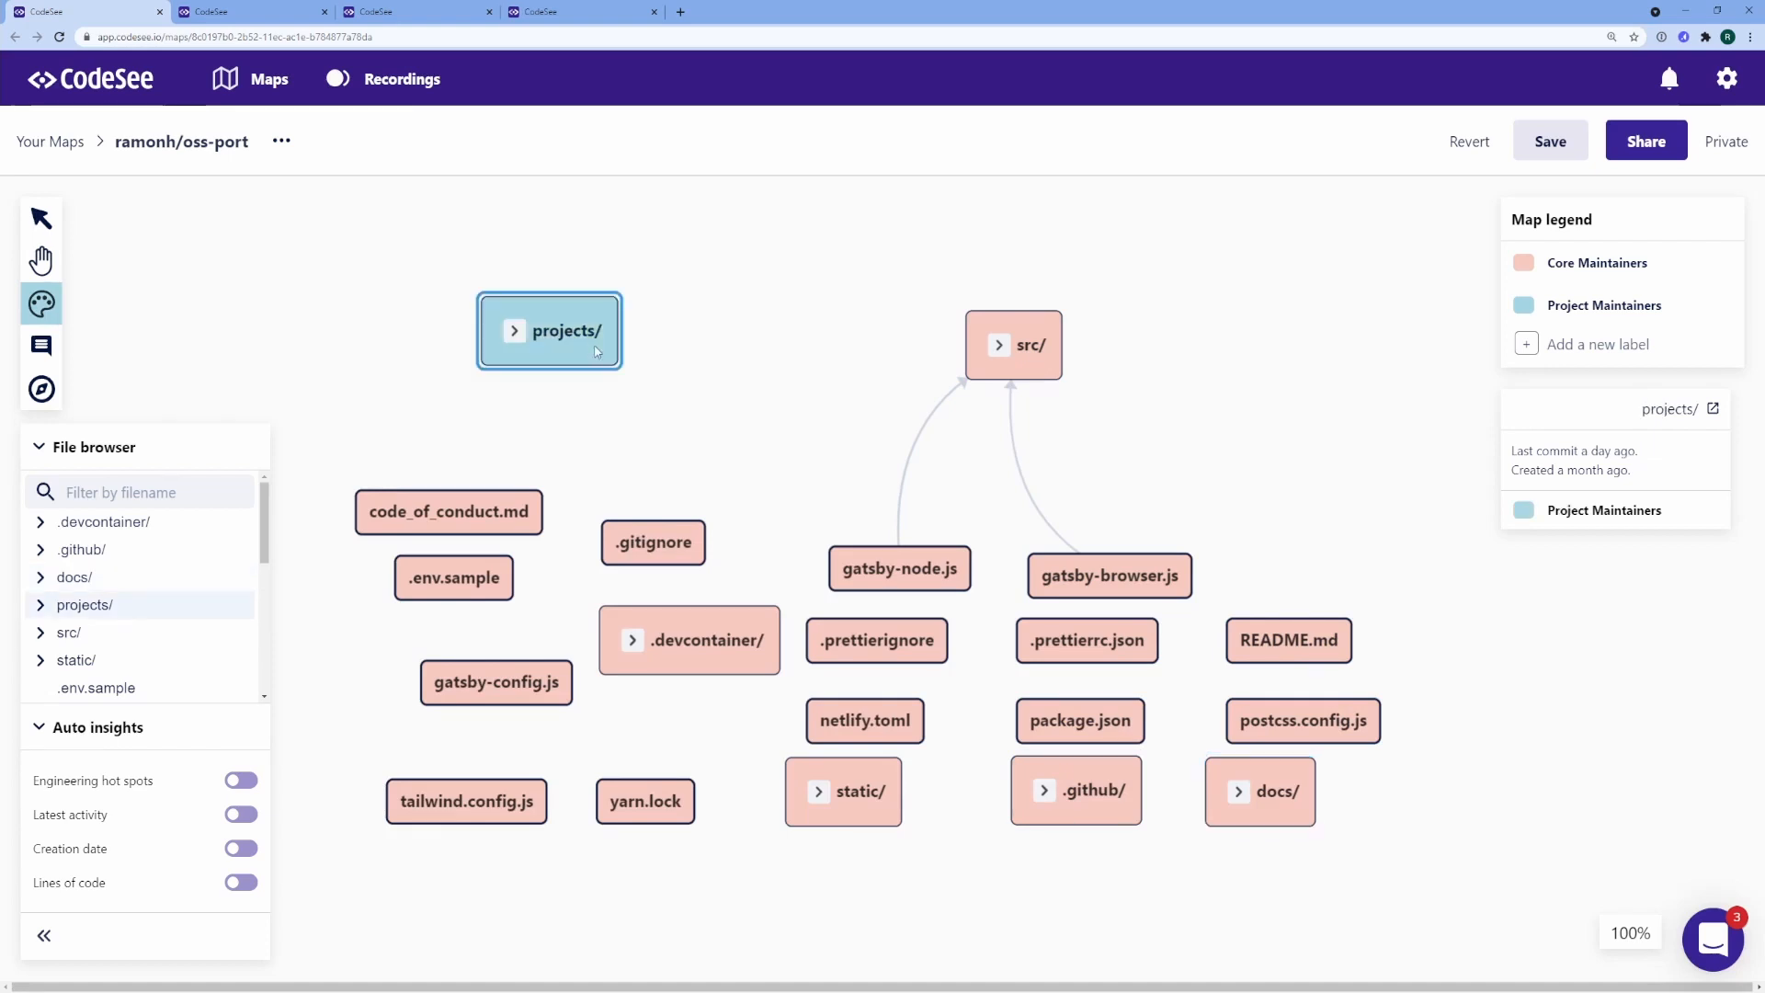
pyautogui.moveTo(711, 375)
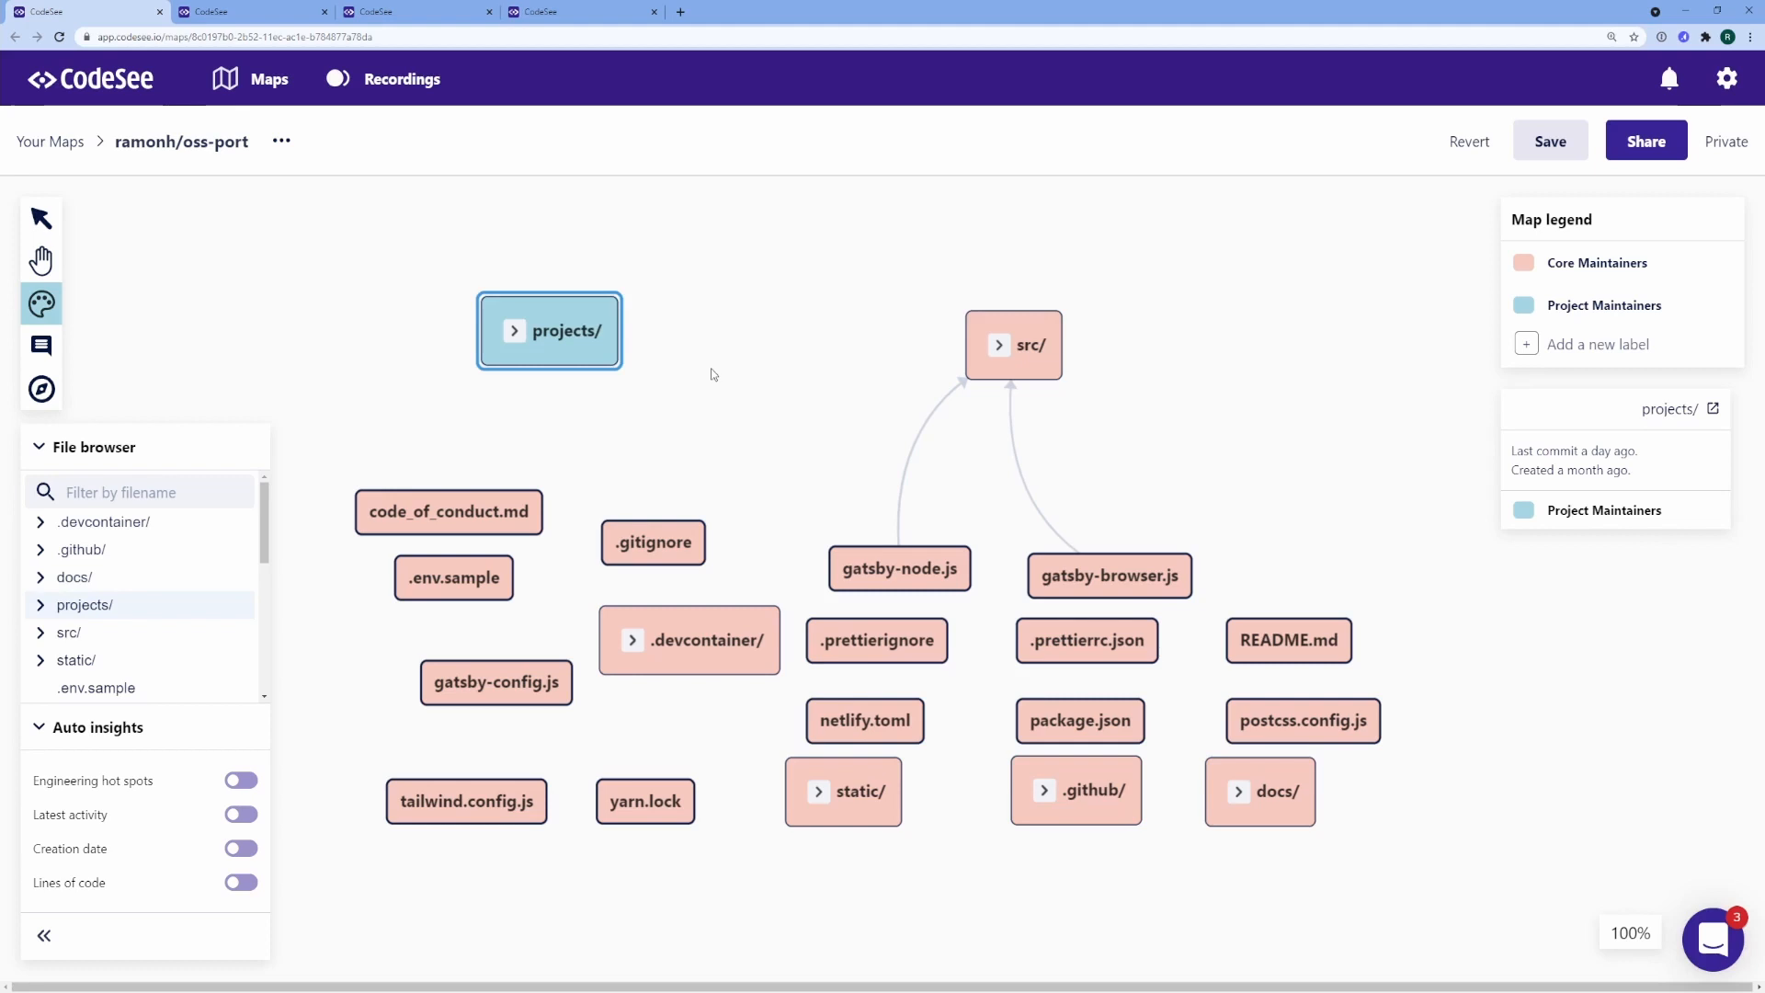
# Change the map title from 'ramonh/oss-port' to 'OSS Port: Ownership Map'
pyautogui.click(181, 141)
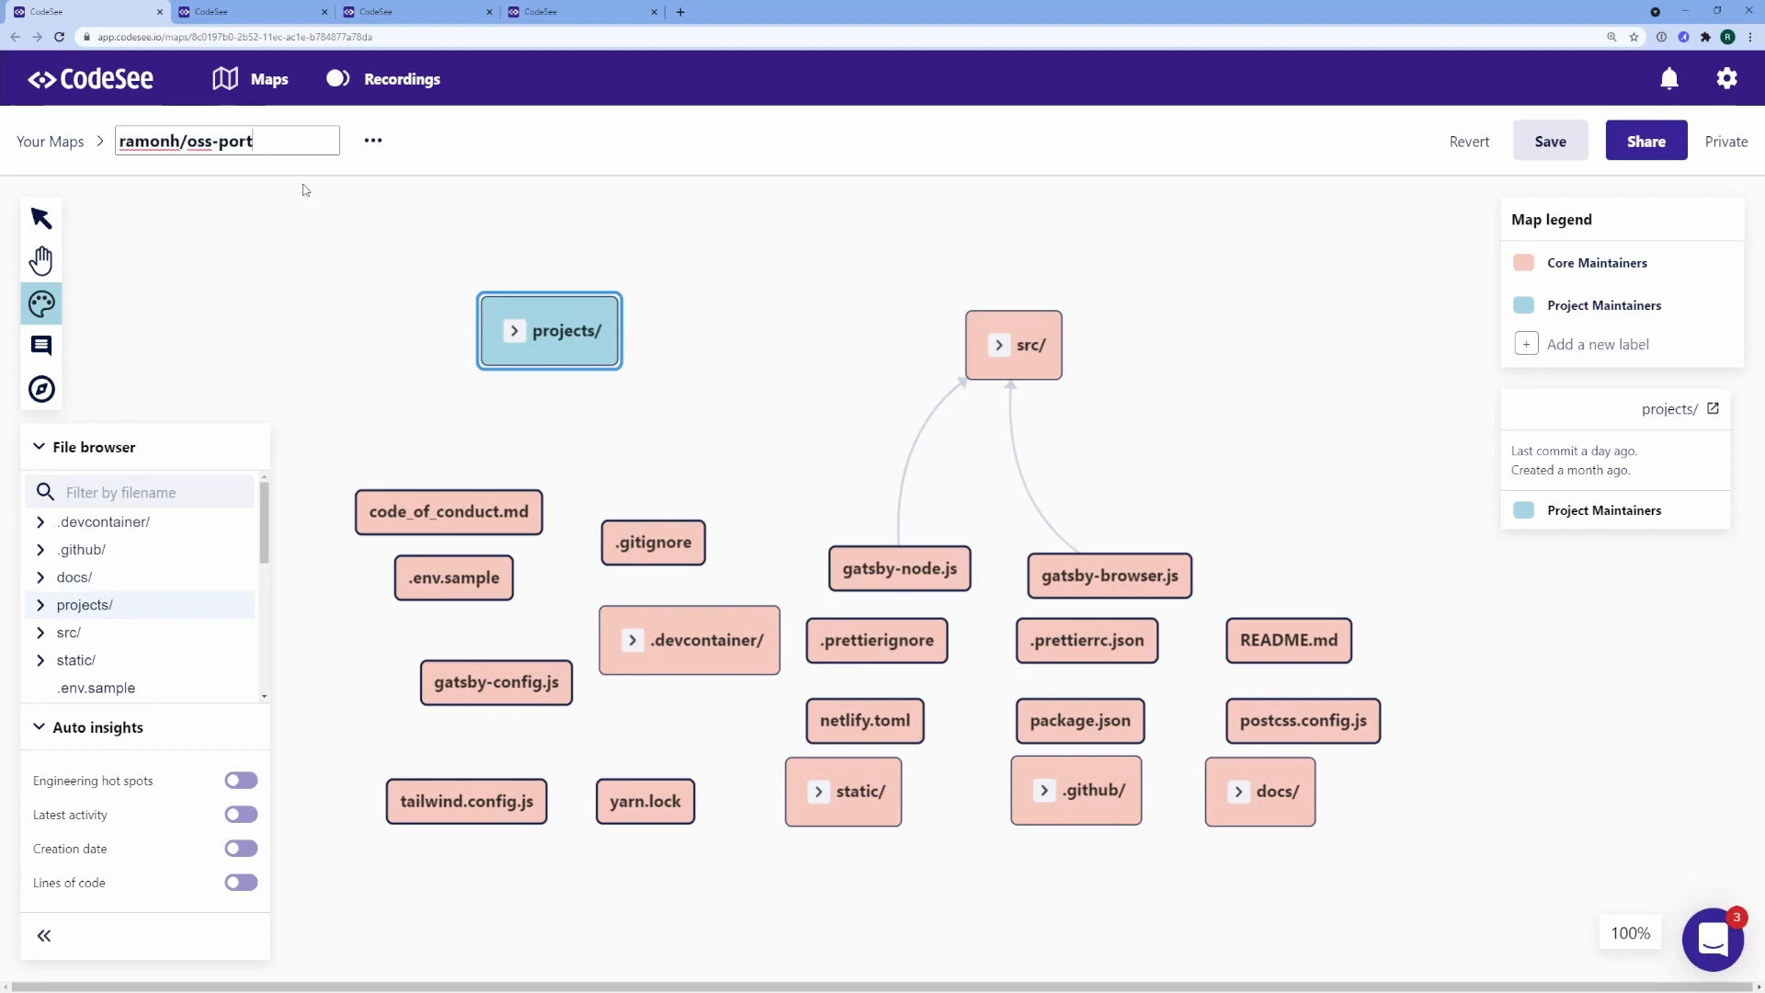
pyautogui.write('OSS Port:')
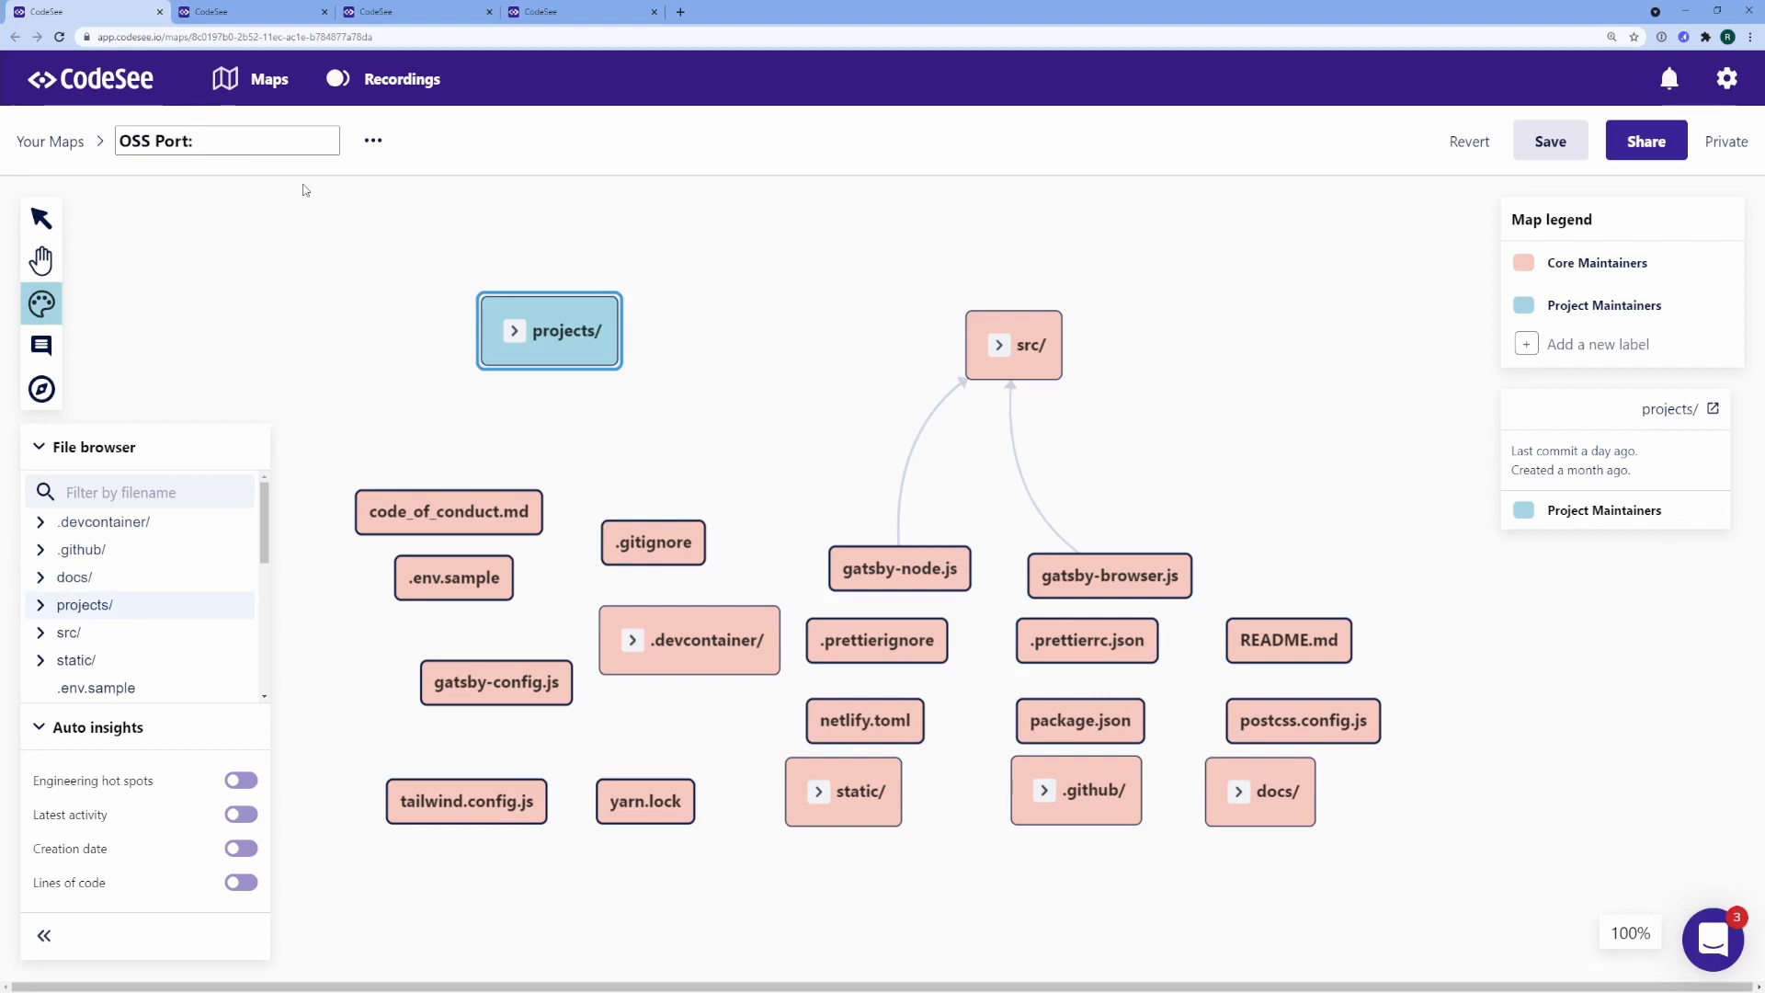
pyautogui.write('Ownership Map')
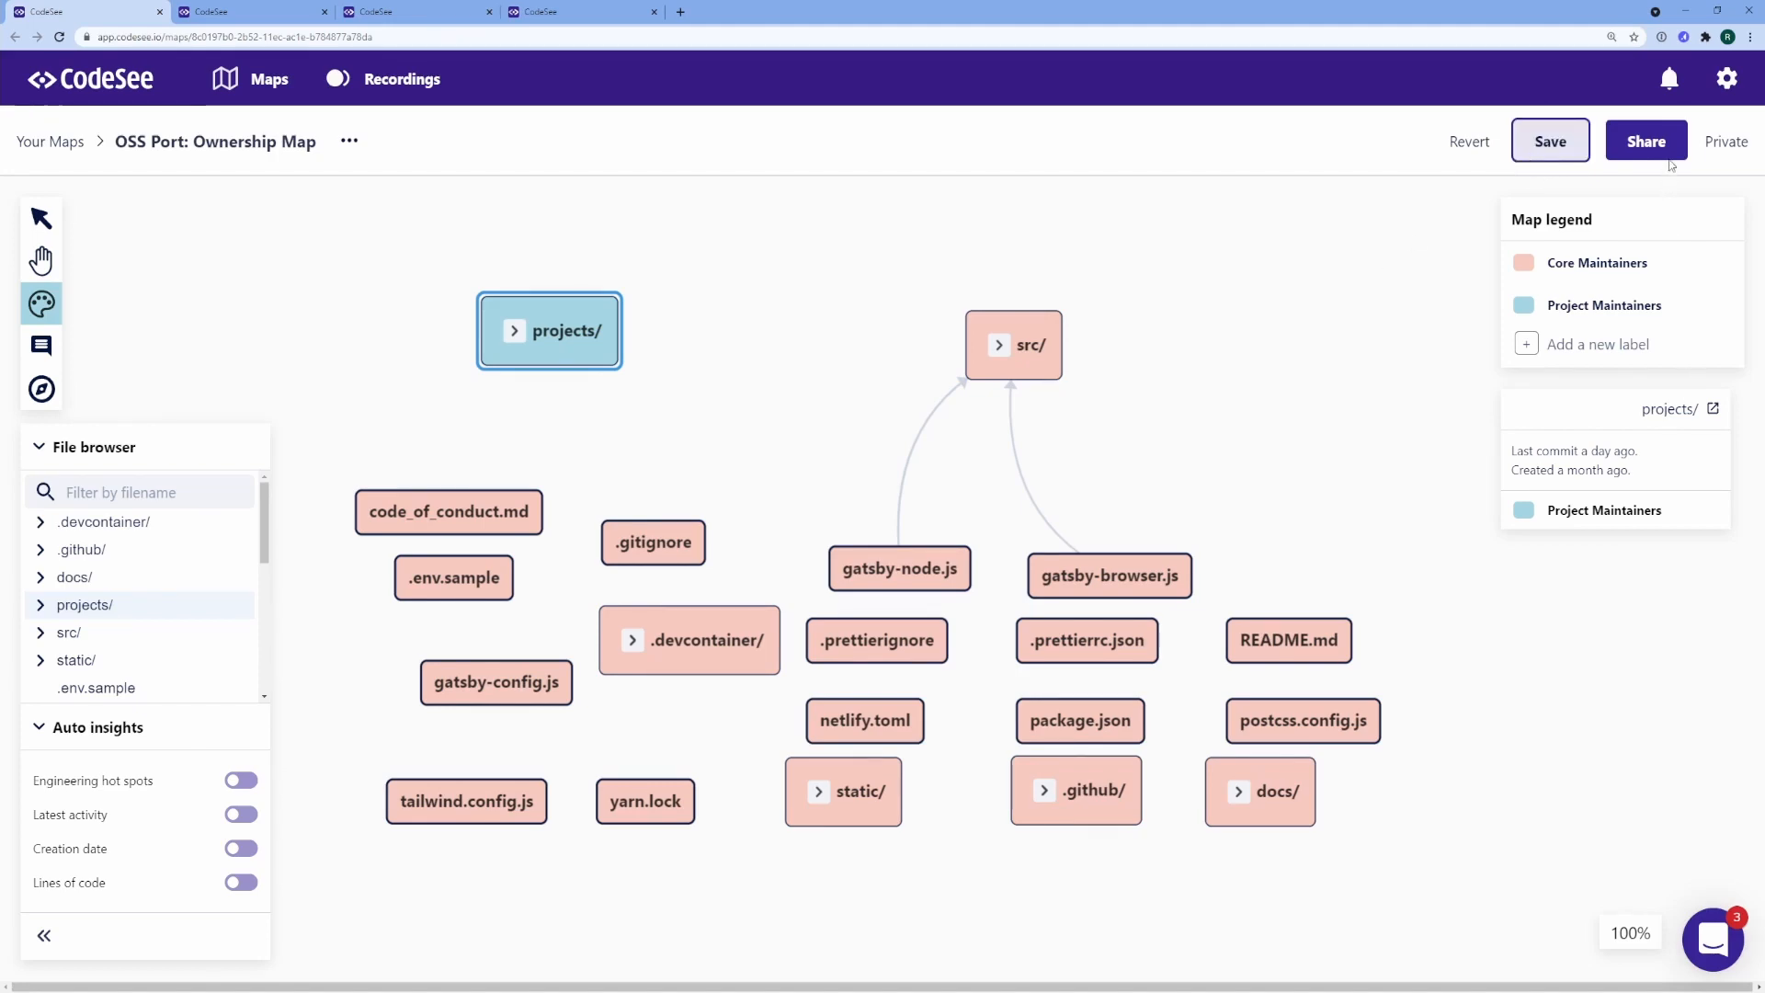
# Set the ownership map's sharing visibility to Public and save the map
pyautogui.click(1644, 140)
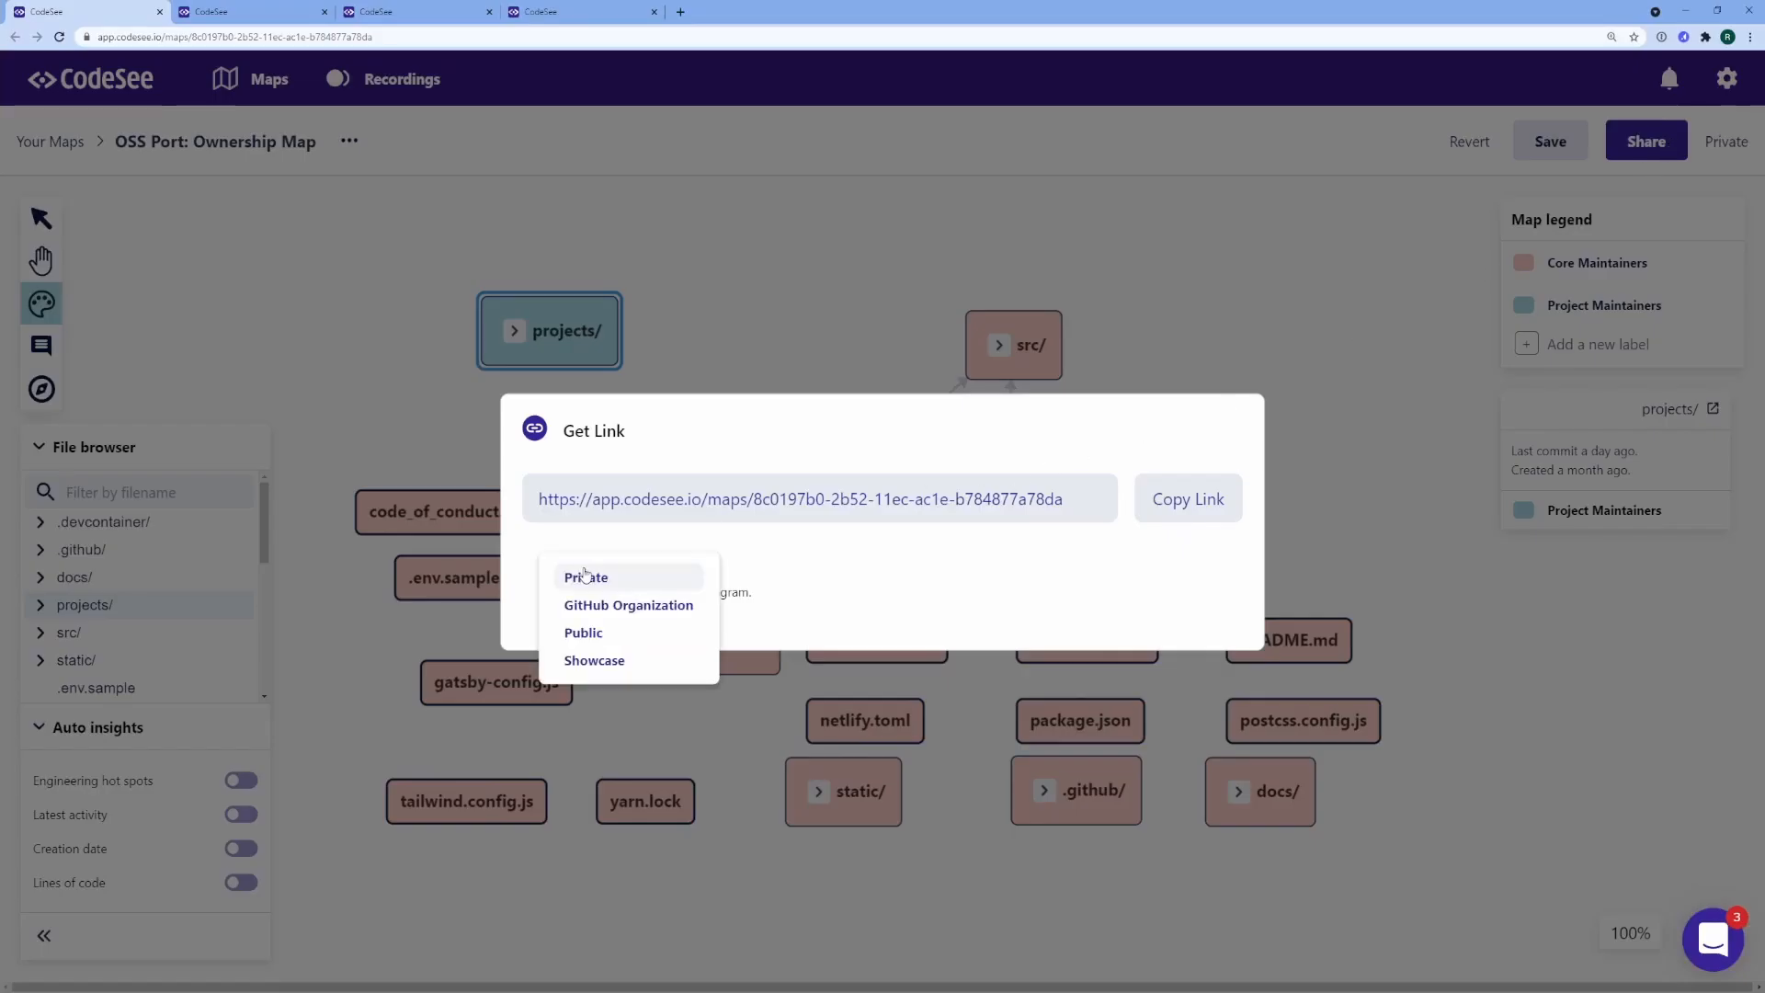
pyautogui.click(585, 577)
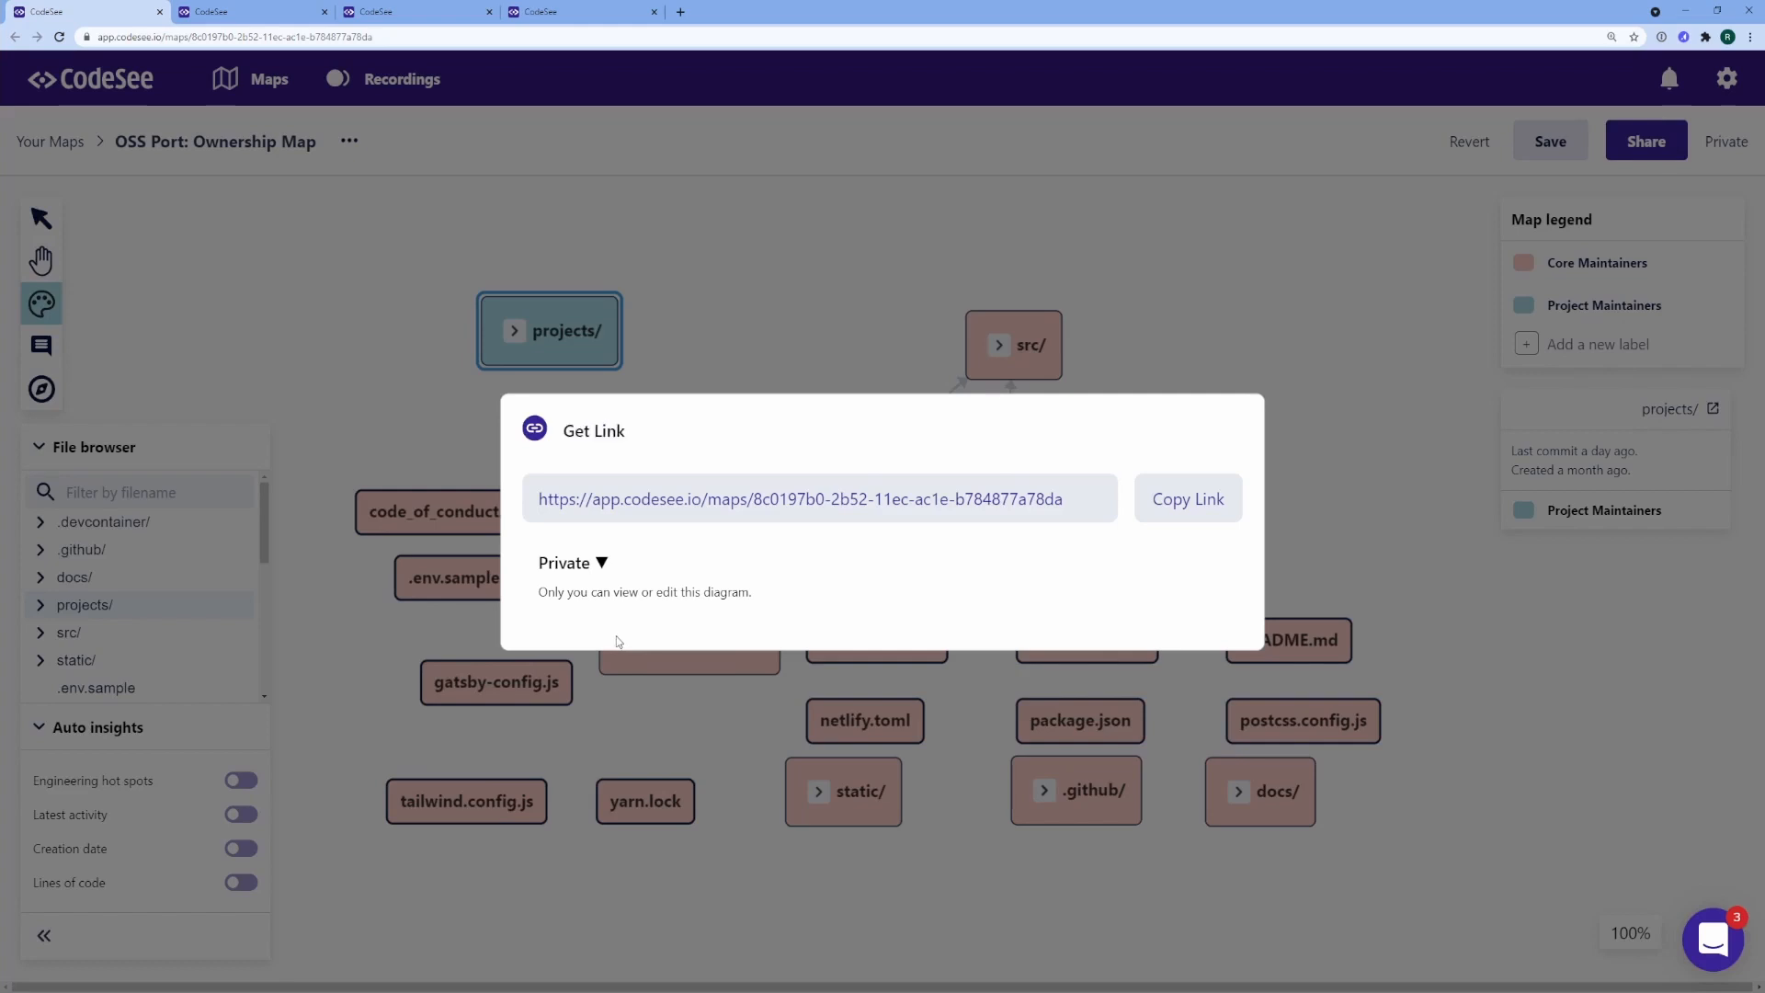
pyautogui.click(573, 562)
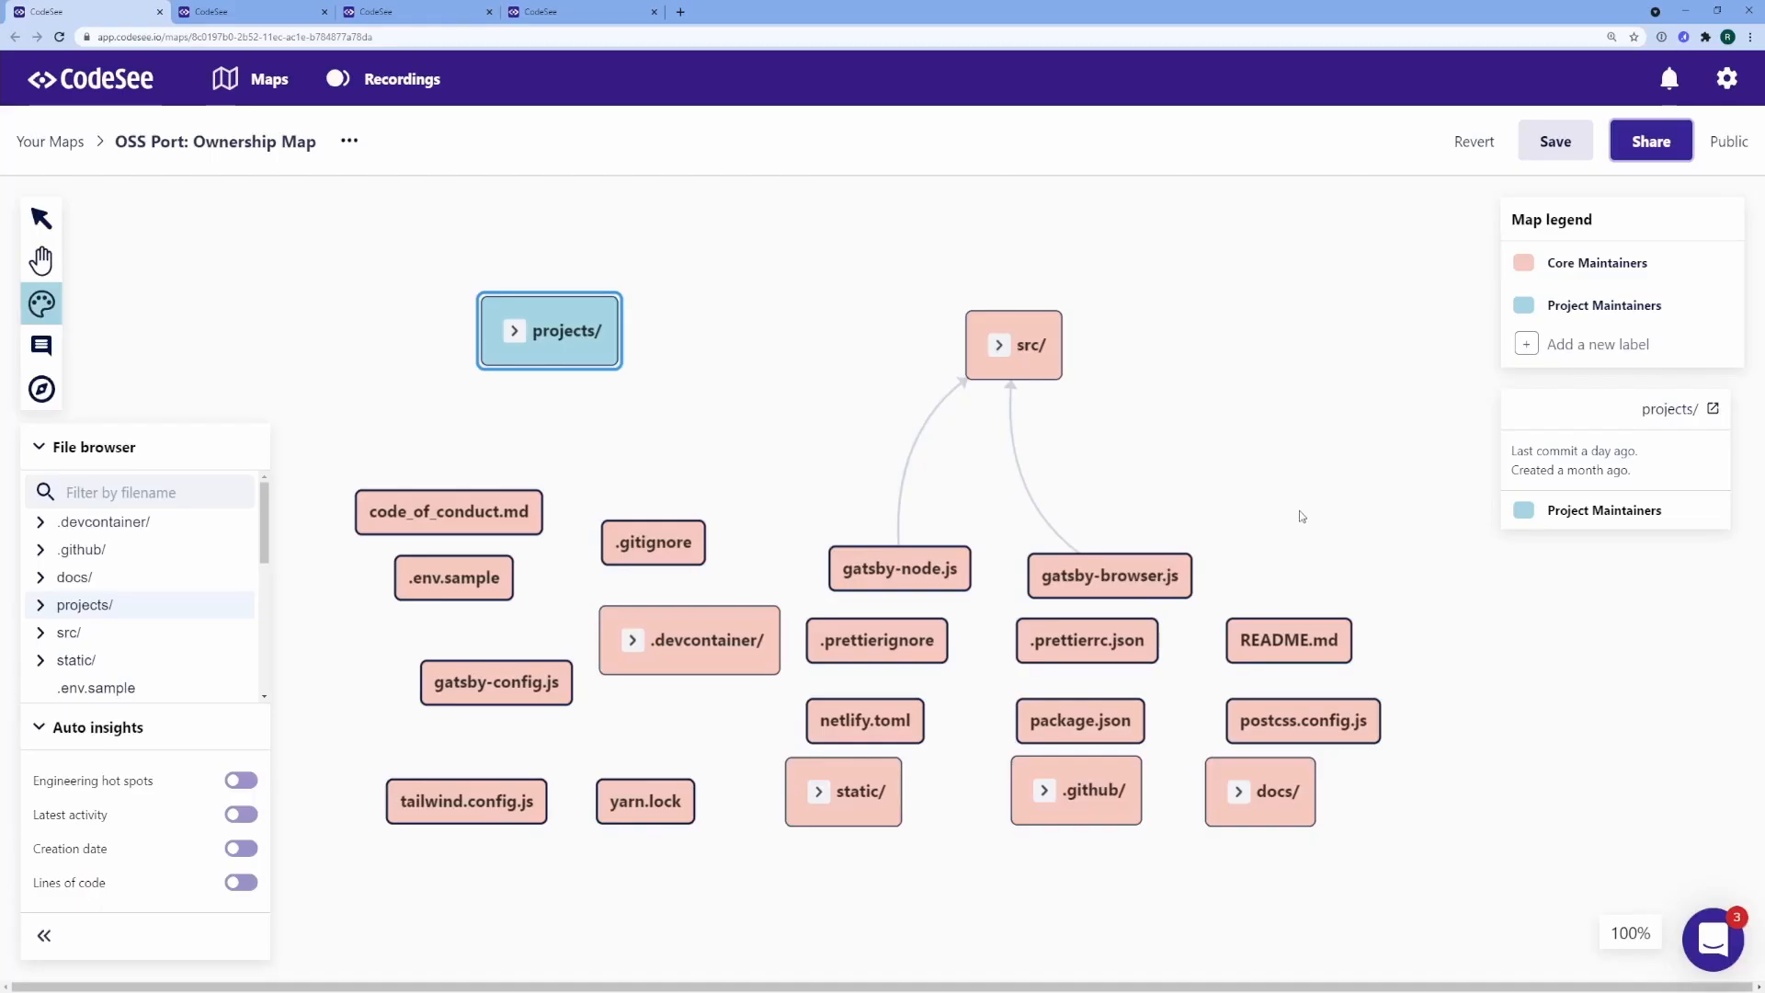
pyautogui.click(1729, 141)
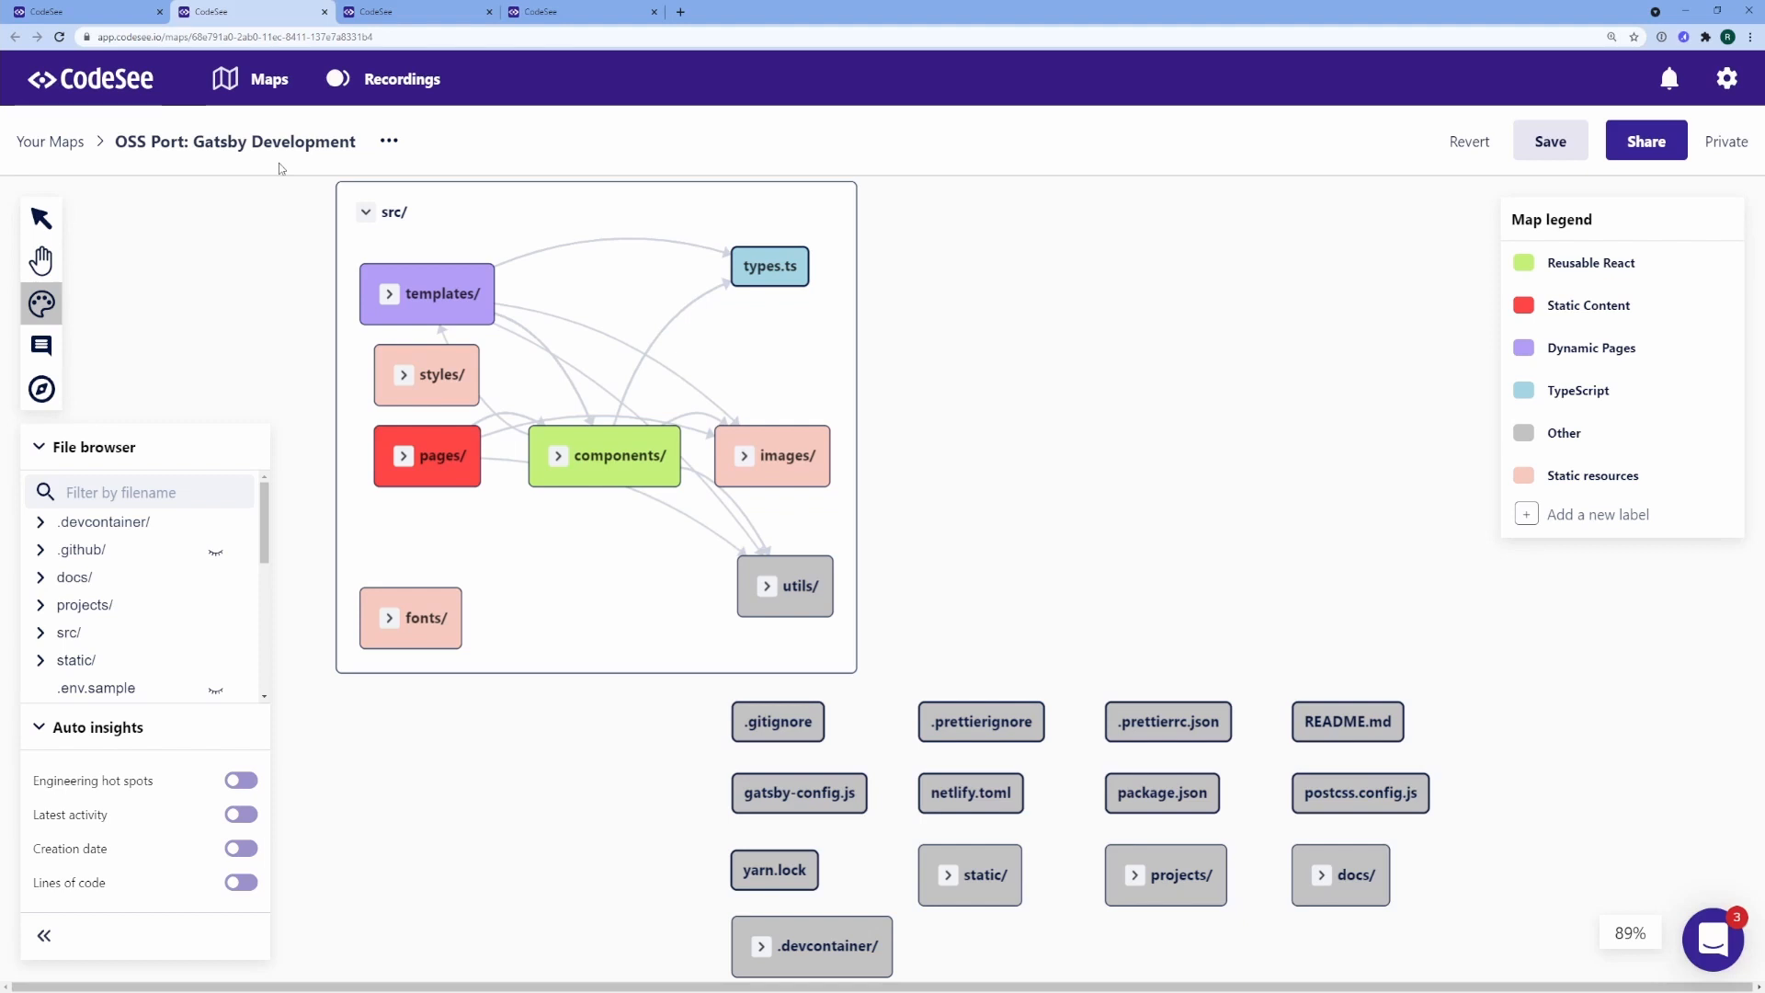
pyautogui.moveTo(341, 131)
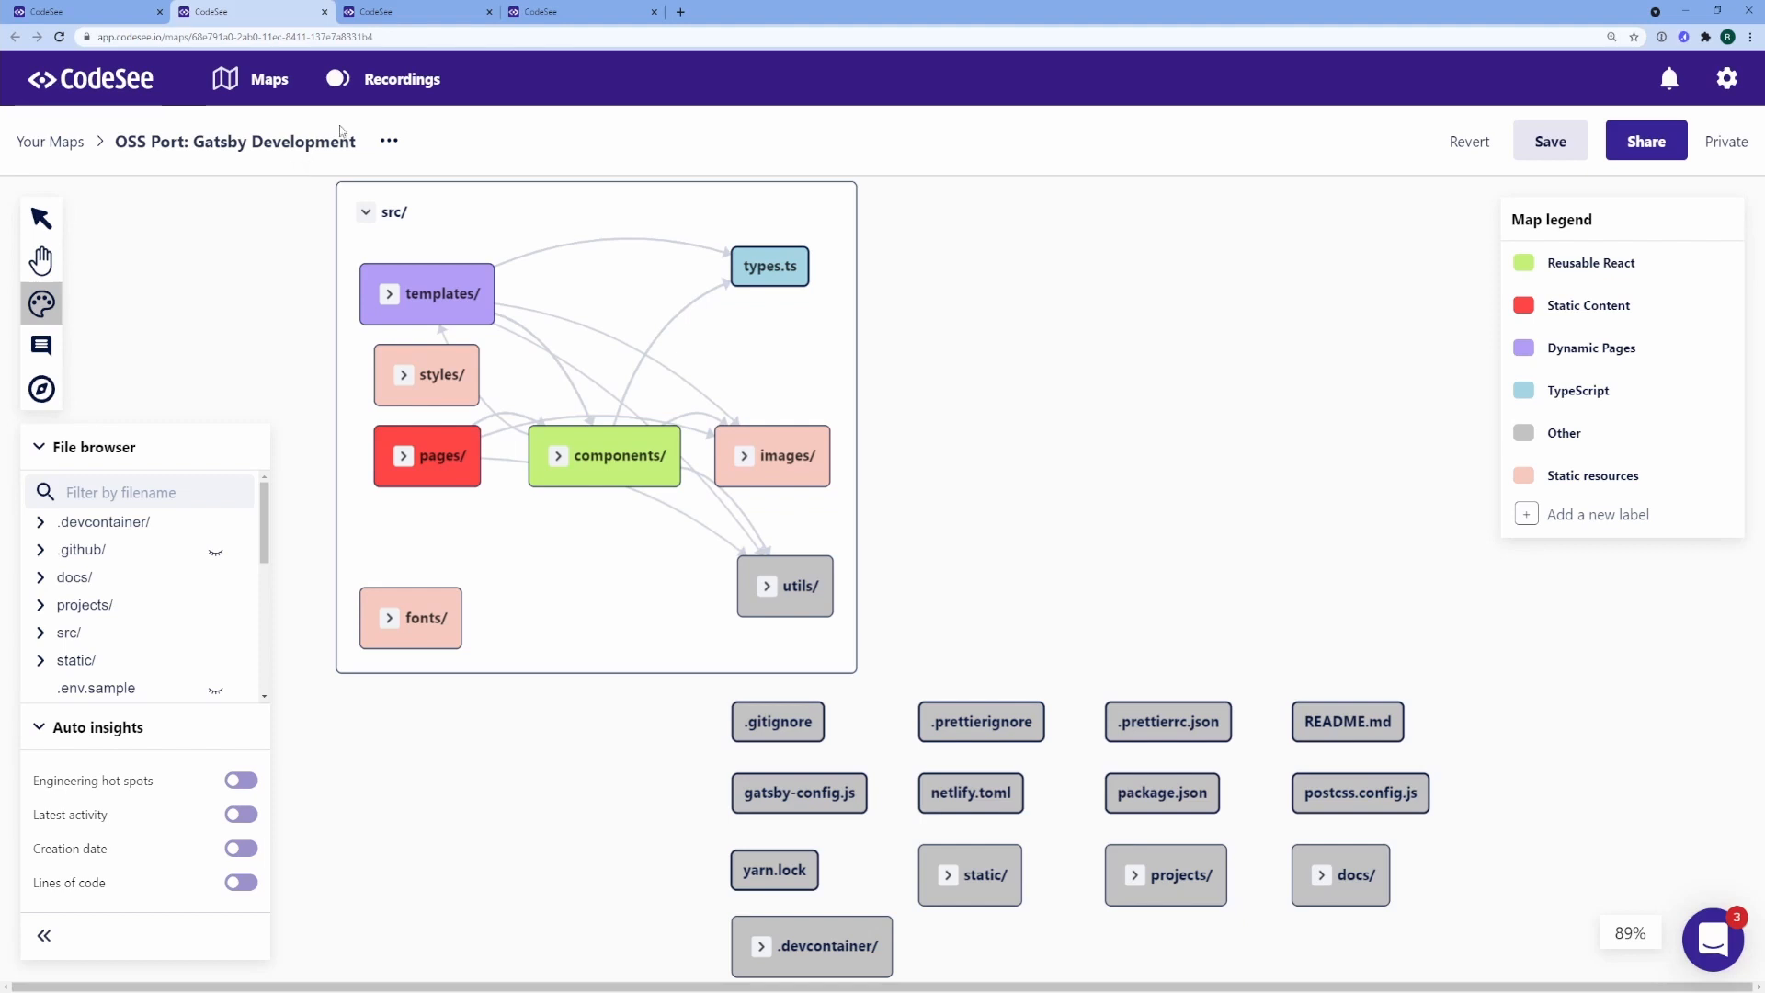
# Switch to the browser tab showing the read-only OSS Port onboarding map
pyautogui.click(417, 11)
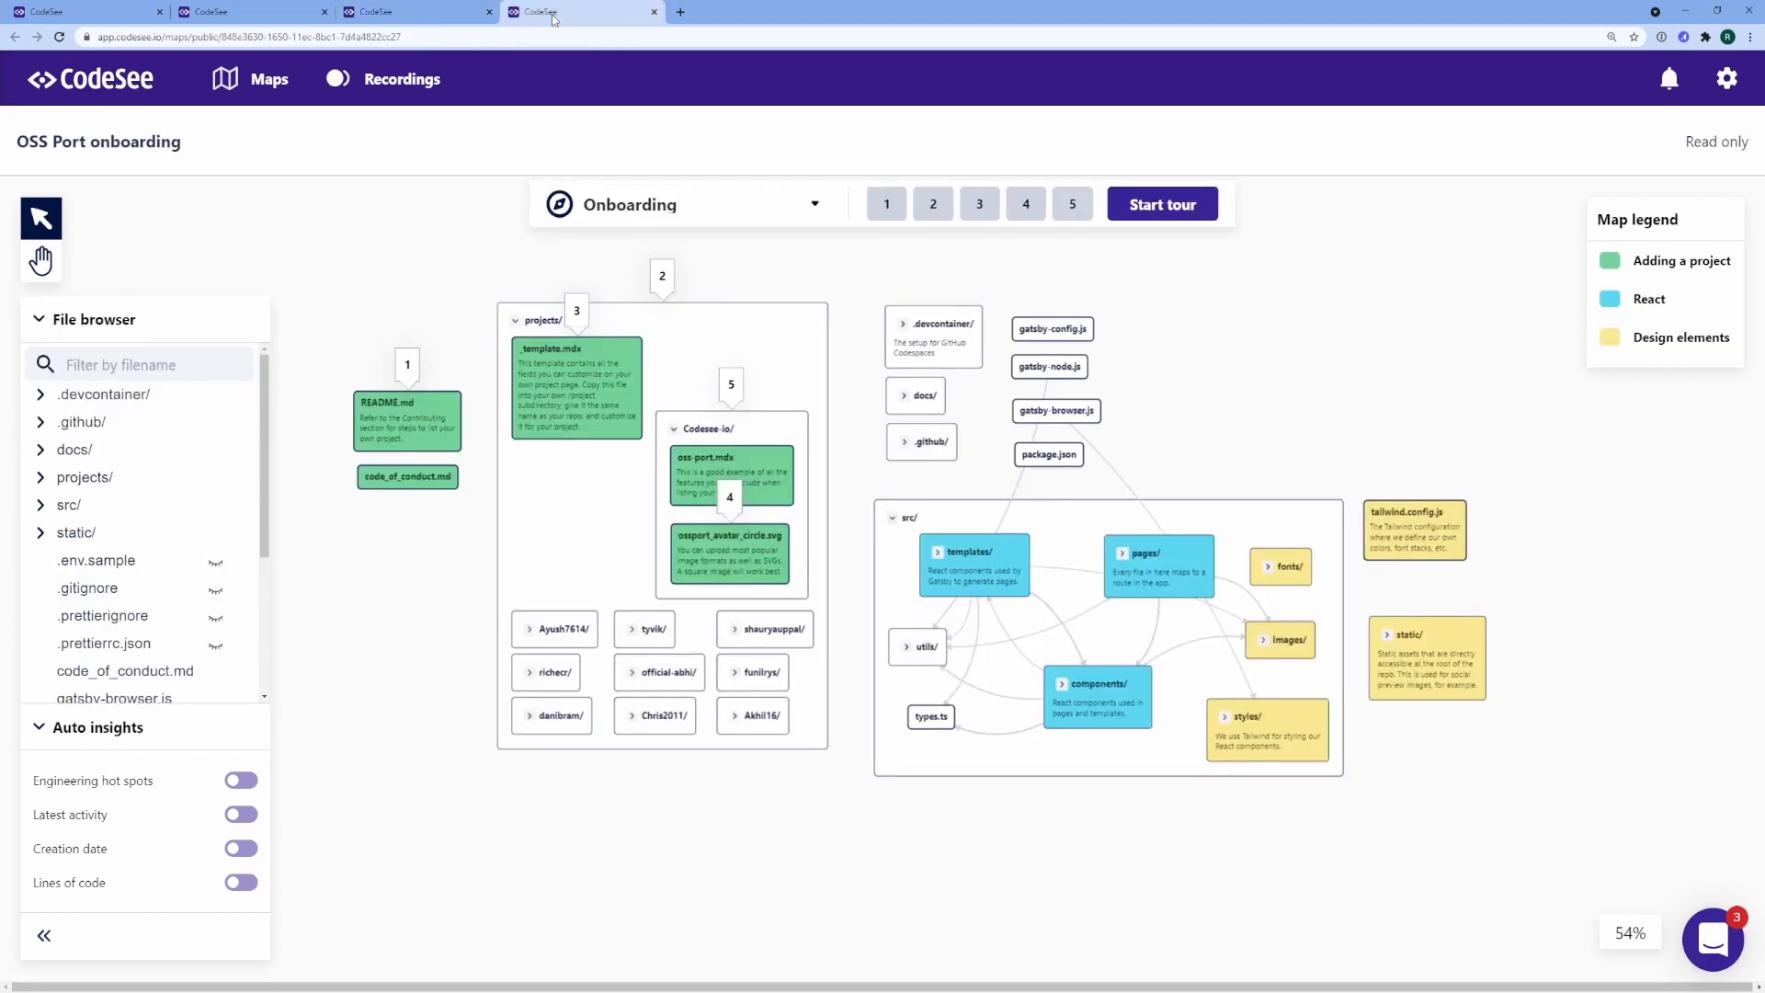
# Start the Onboarding tour at step 1 and advance through steps 2 to 5
pyautogui.click(886, 204)
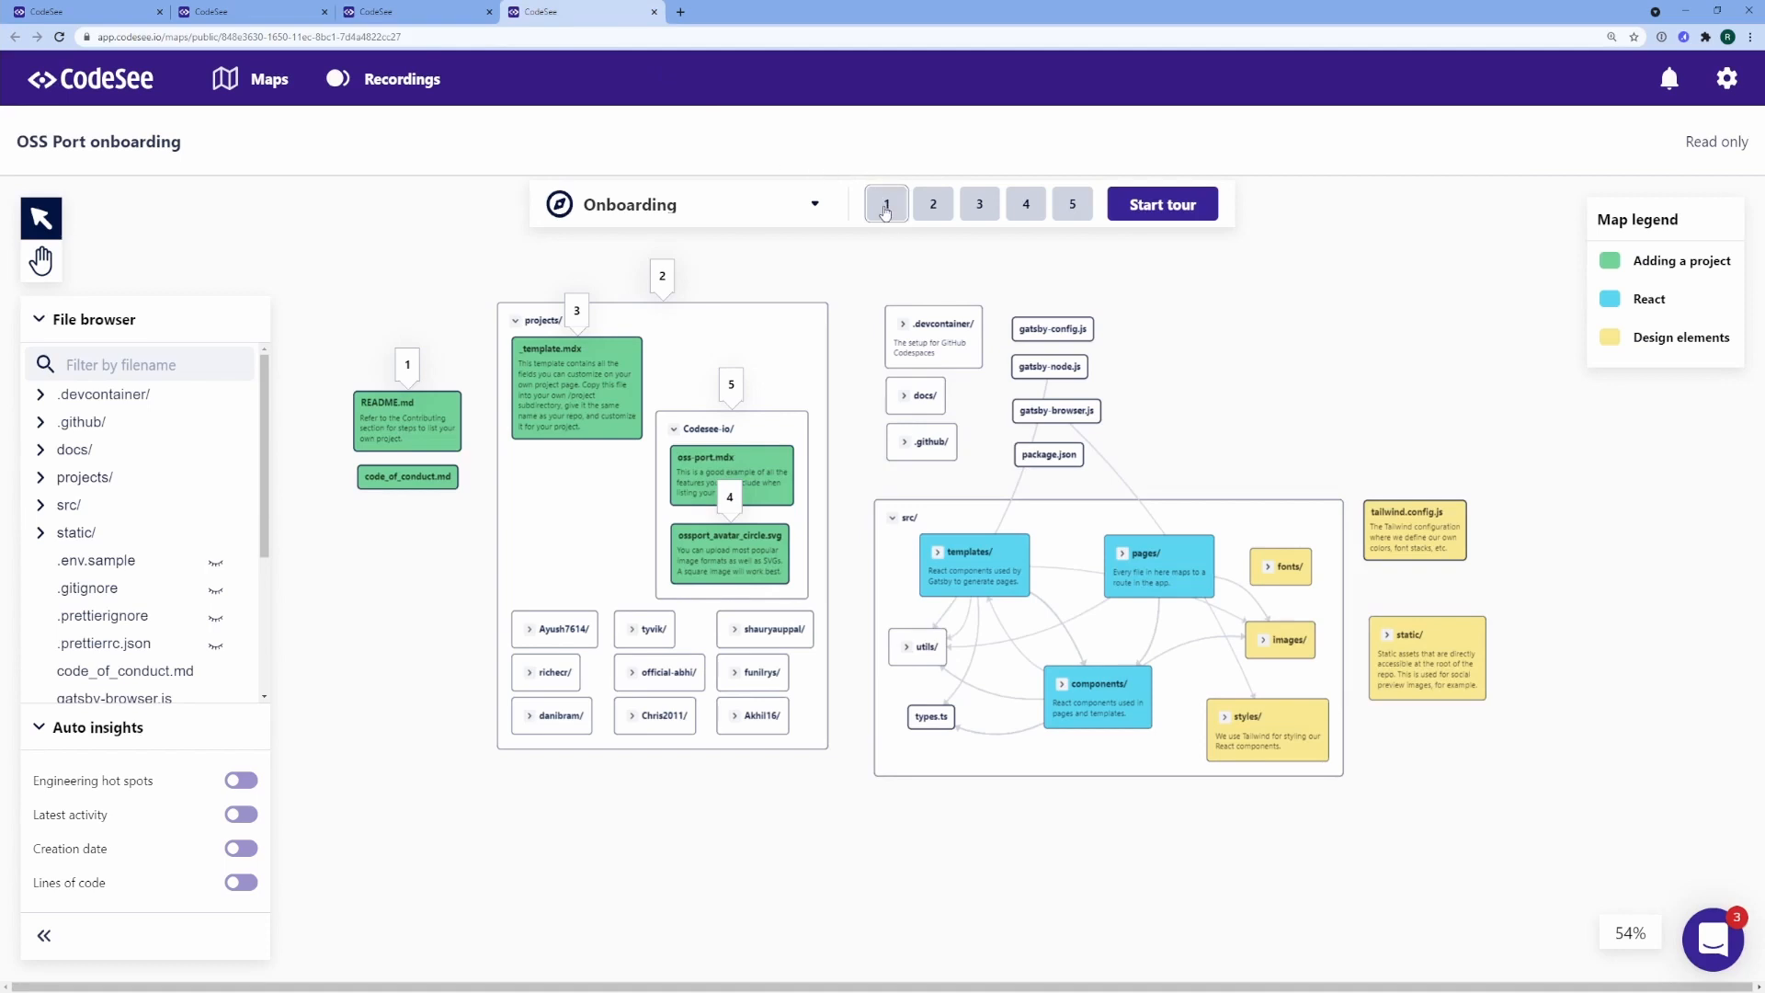
pyautogui.click(1160, 204)
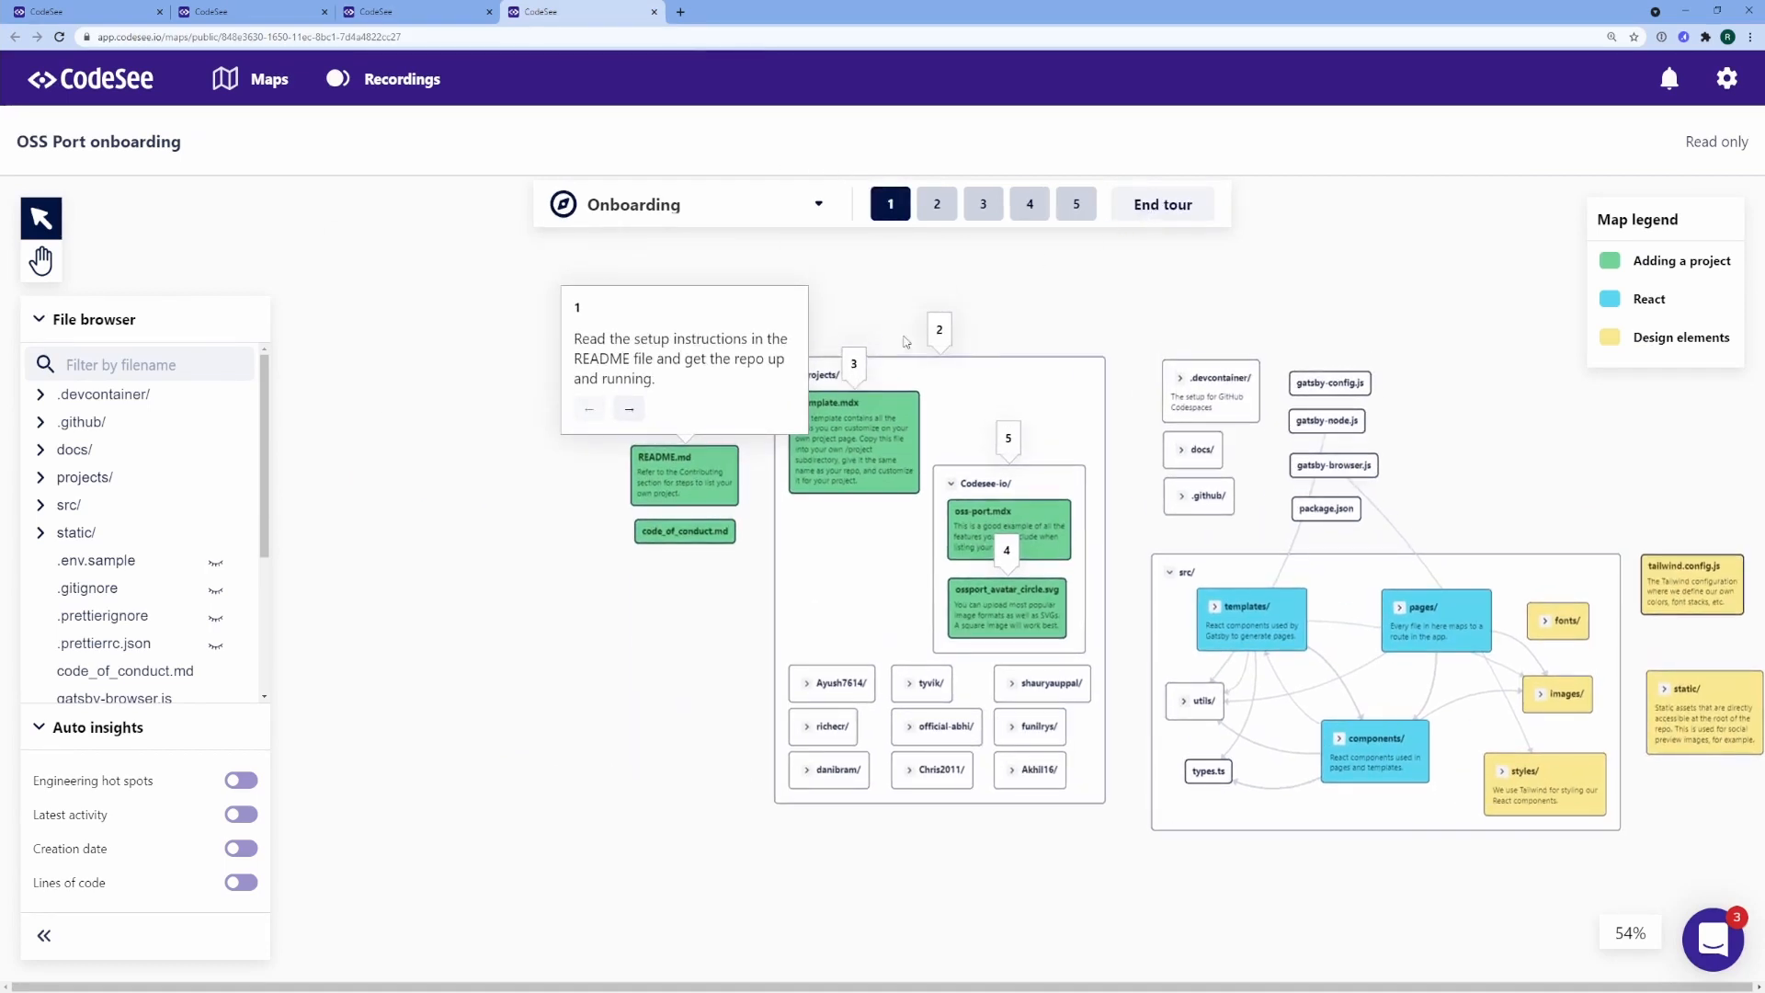
pyautogui.click(936, 204)
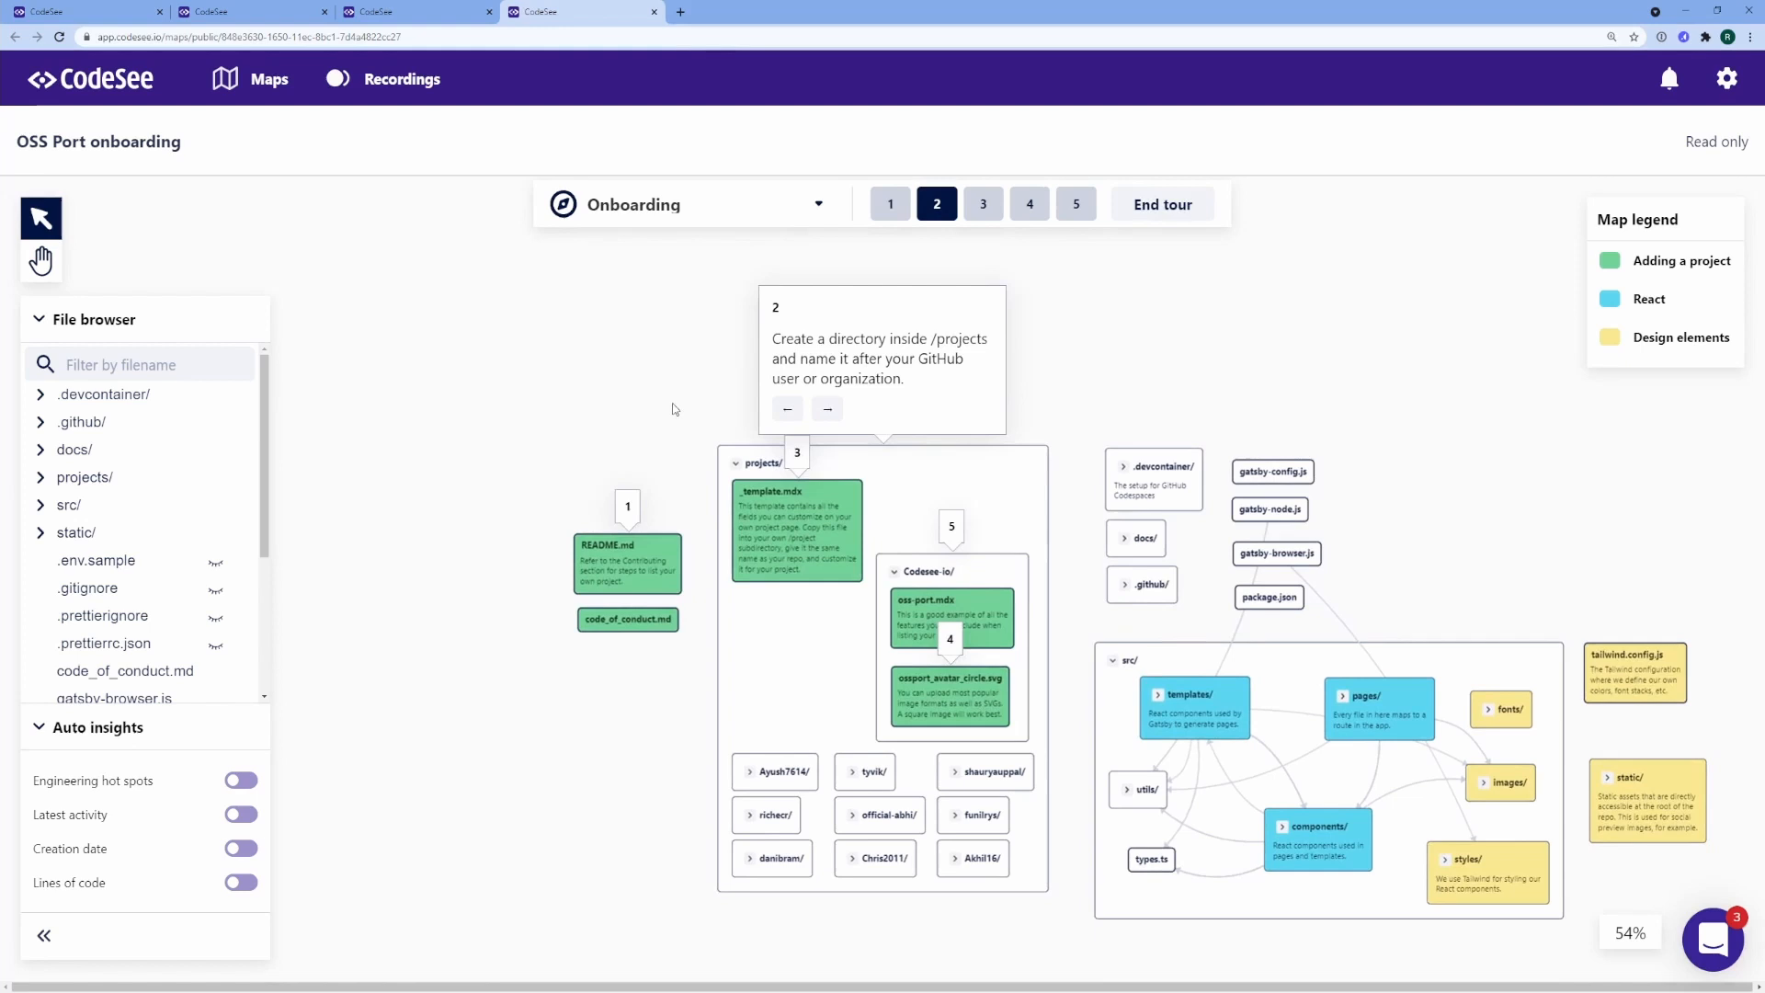
pyautogui.click(826, 407)
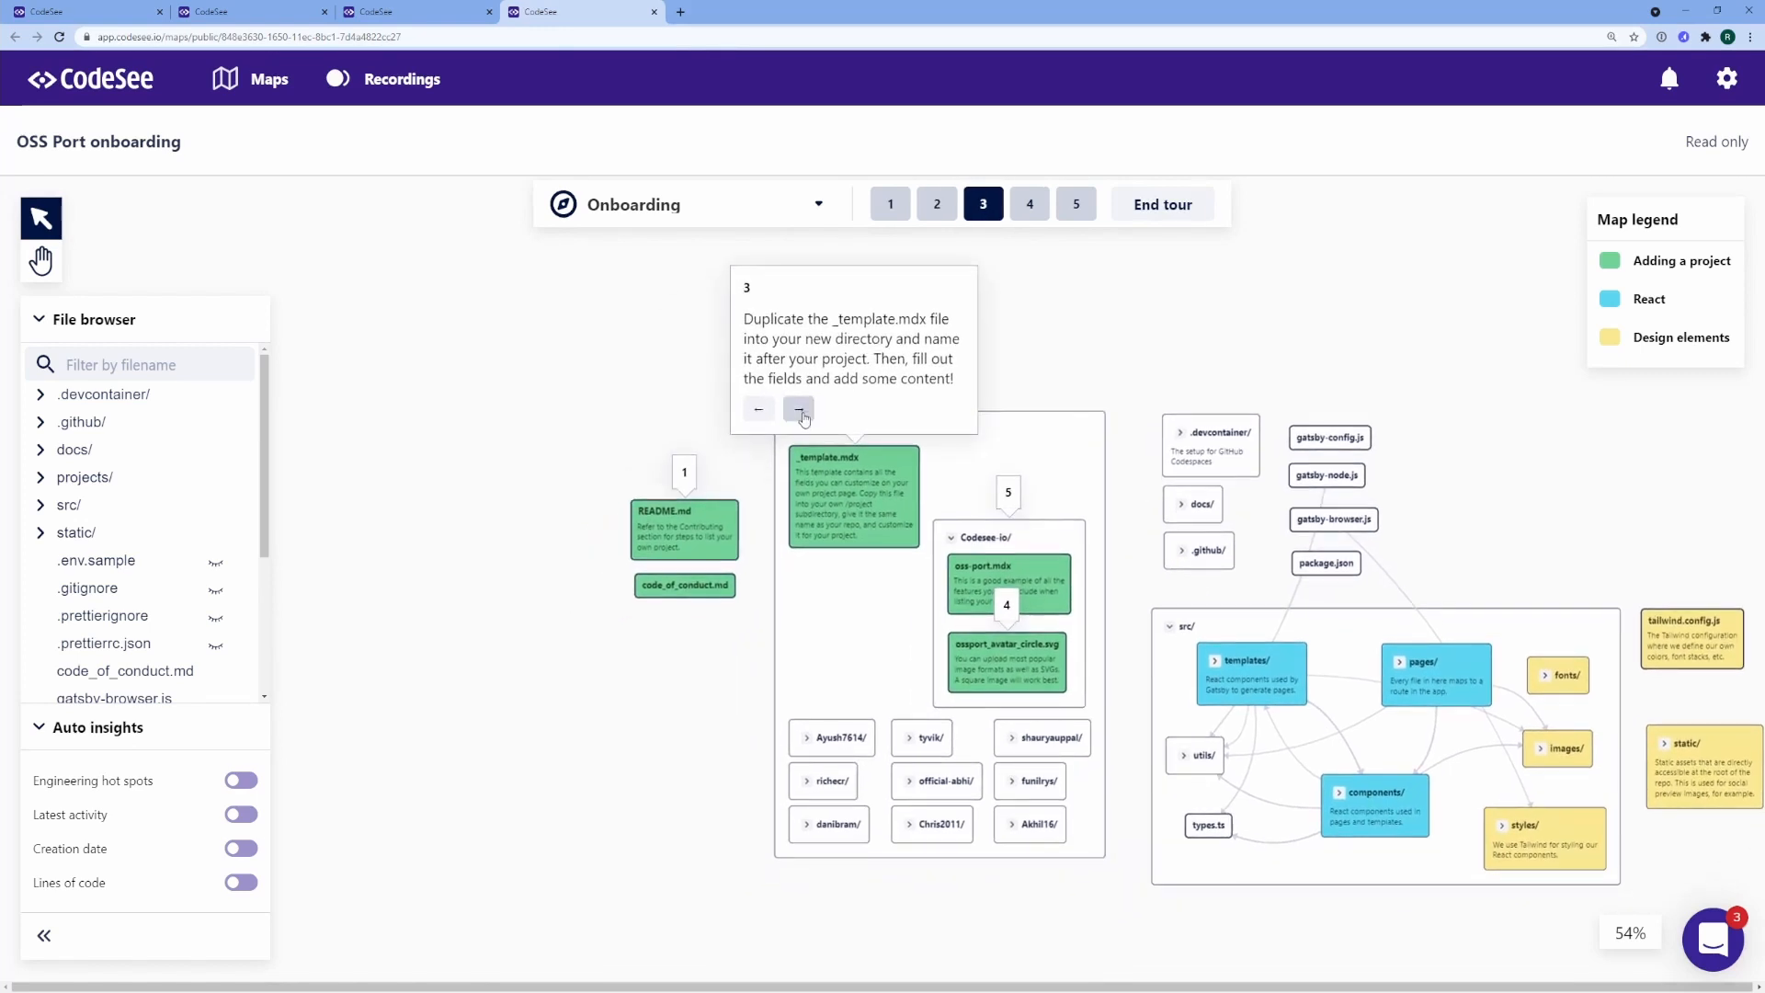
pyautogui.click(798, 408)
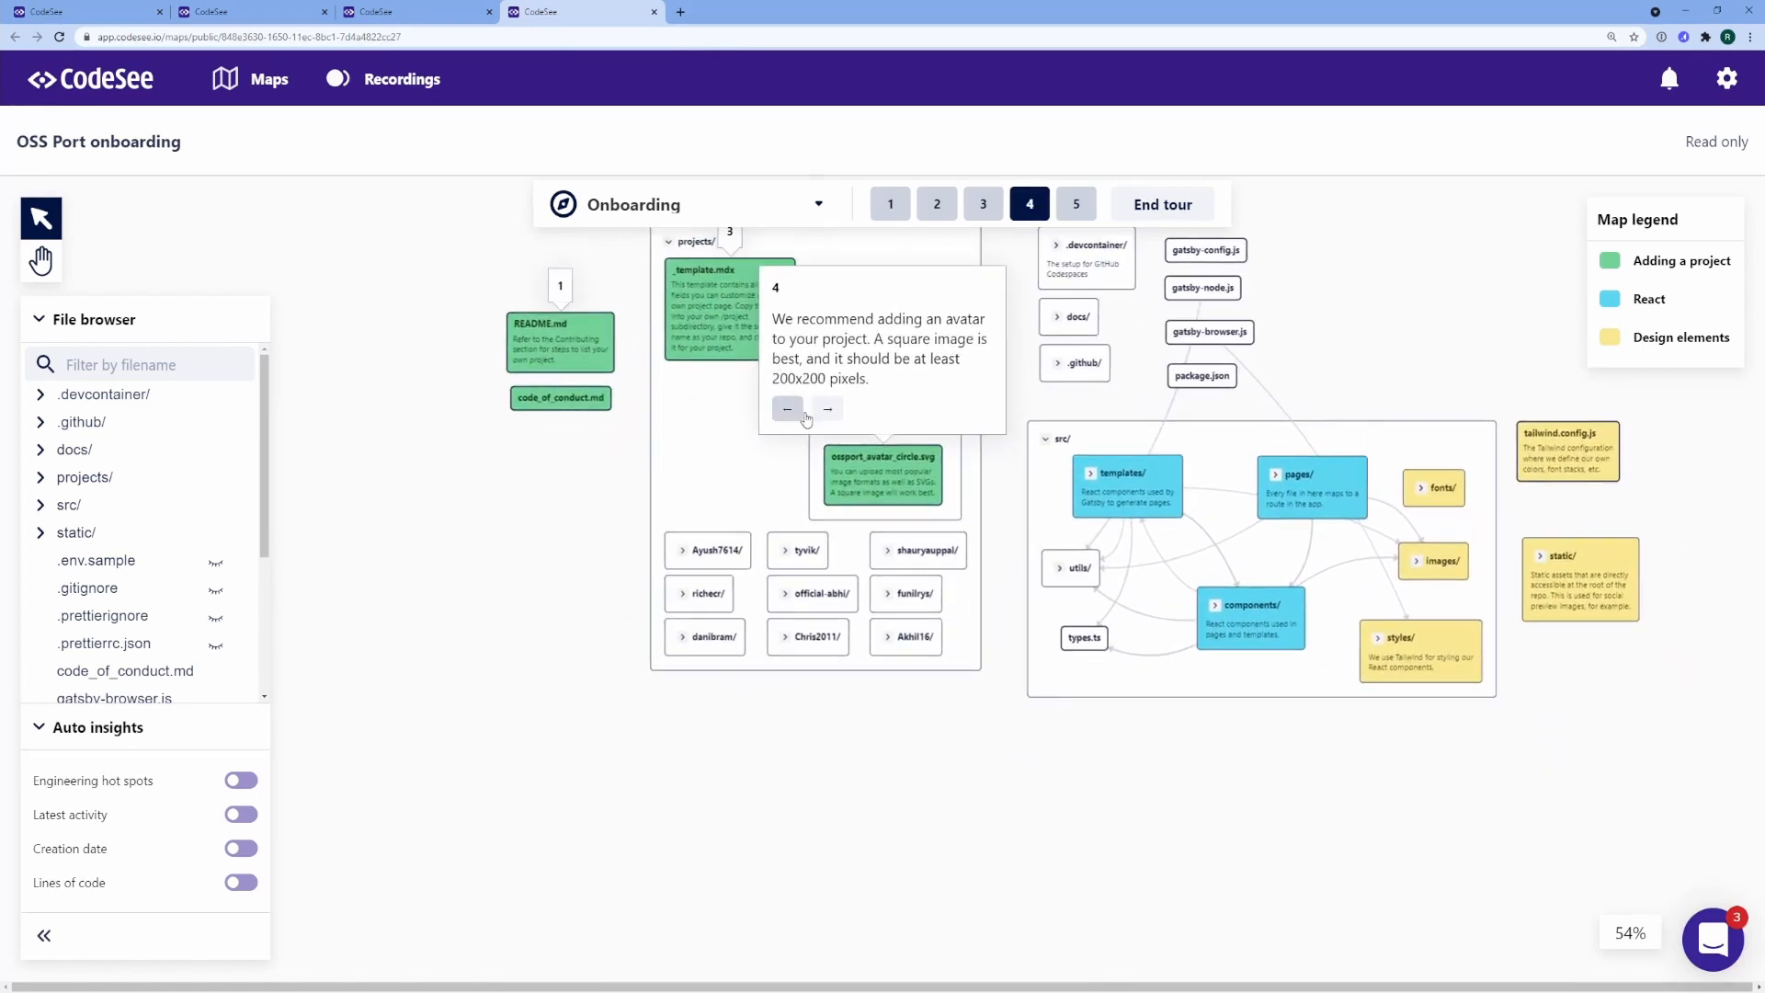
pyautogui.click(828, 408)
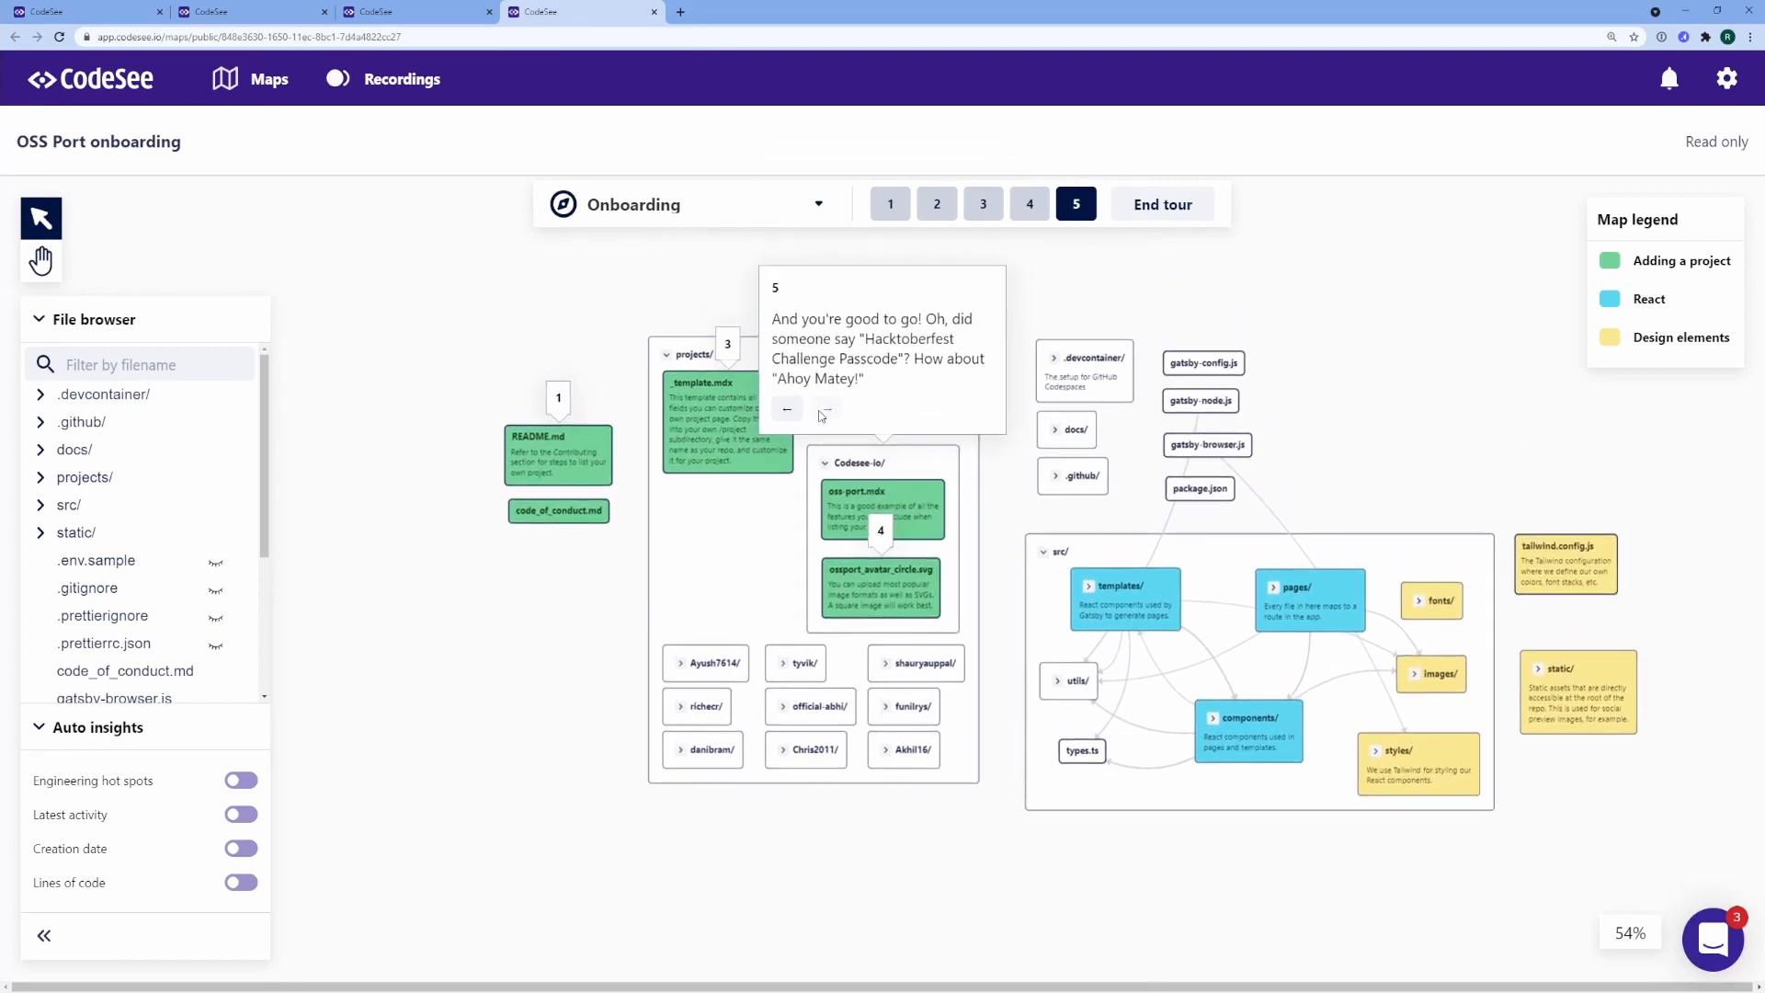